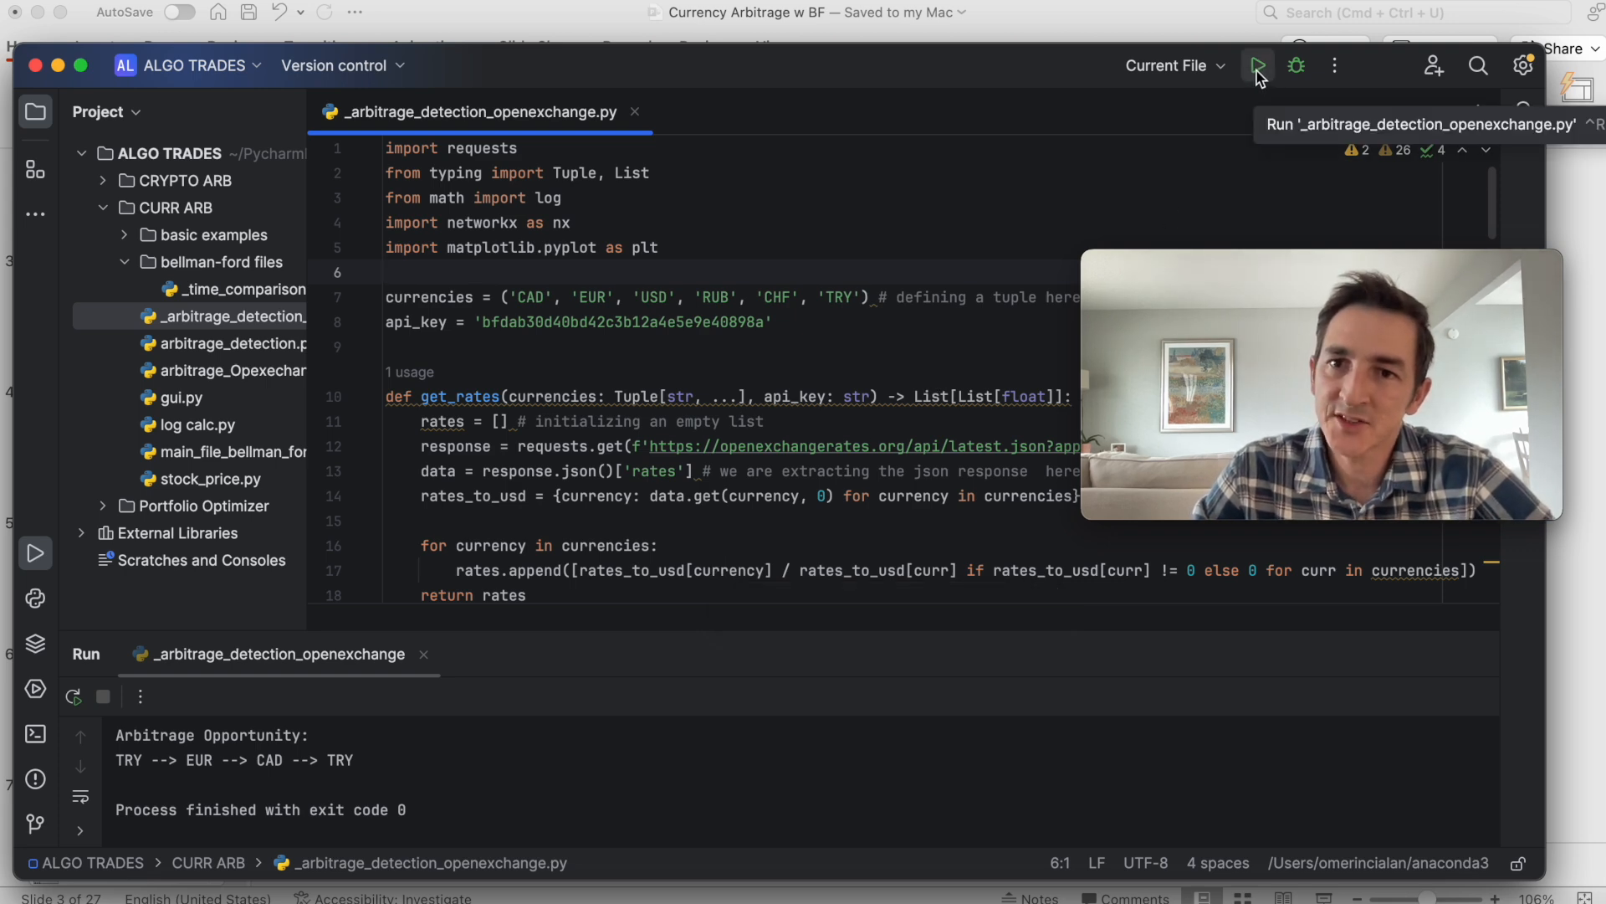
Rerun the arbitrage script to print the TRY → EUR → CAD → TRY cycle and draw the graph
{"action": "left_click", "coordinate": [1259, 64]}
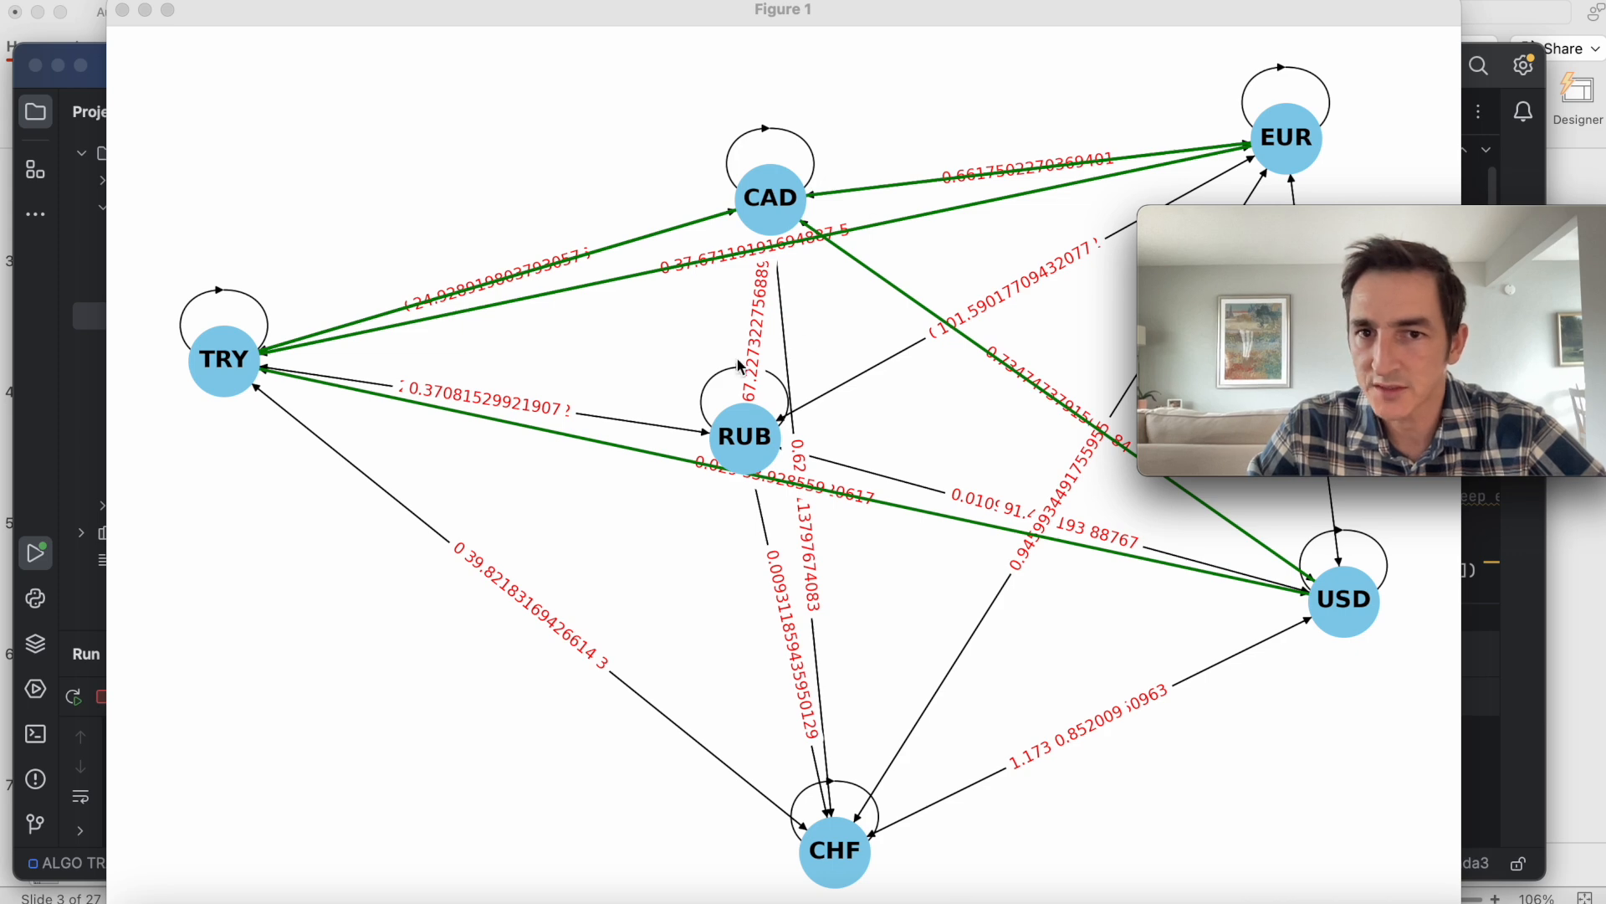
{"action": "mouse_move", "coordinate": [184, 61]}
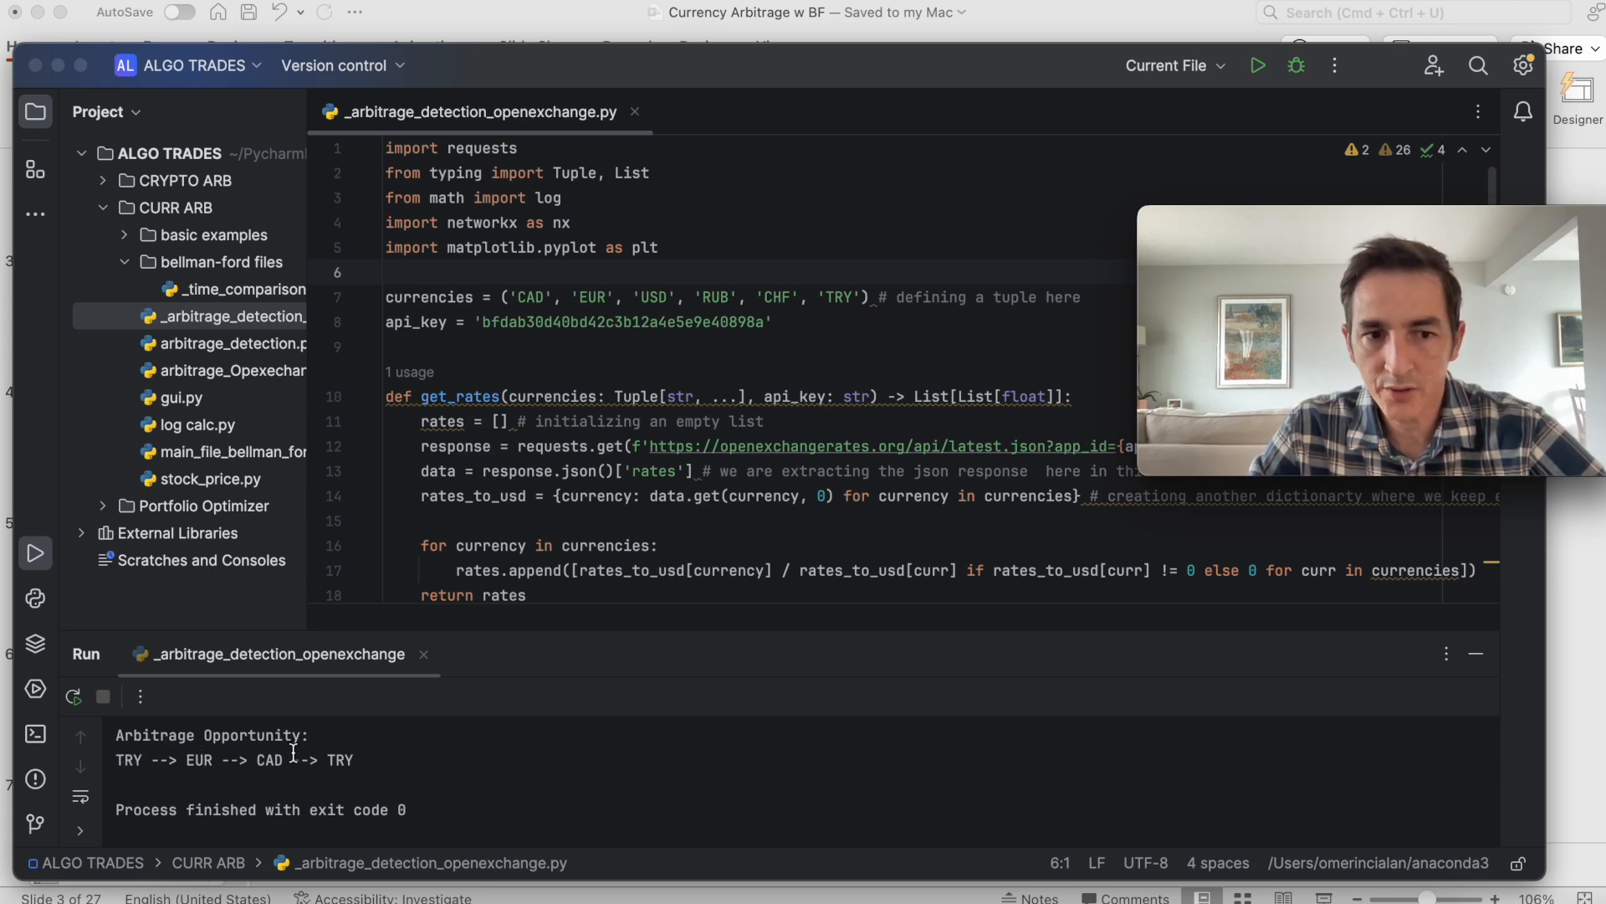
{"action": "mouse_move", "coordinate": [819, 673]}
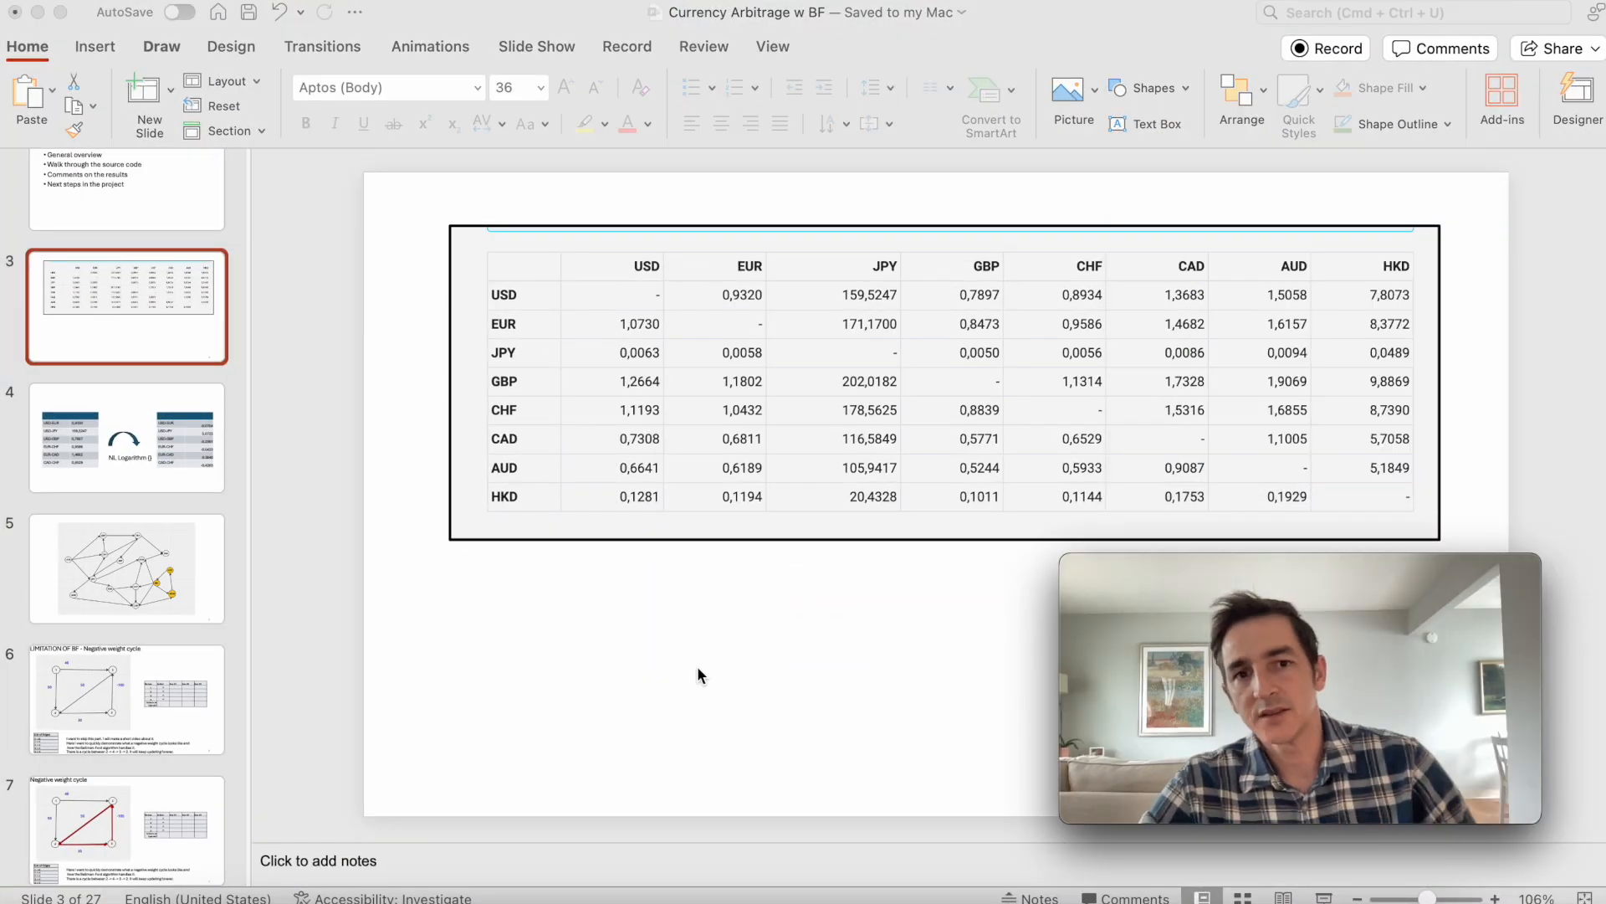
{"action": "mouse_move", "coordinate": [689, 613]}
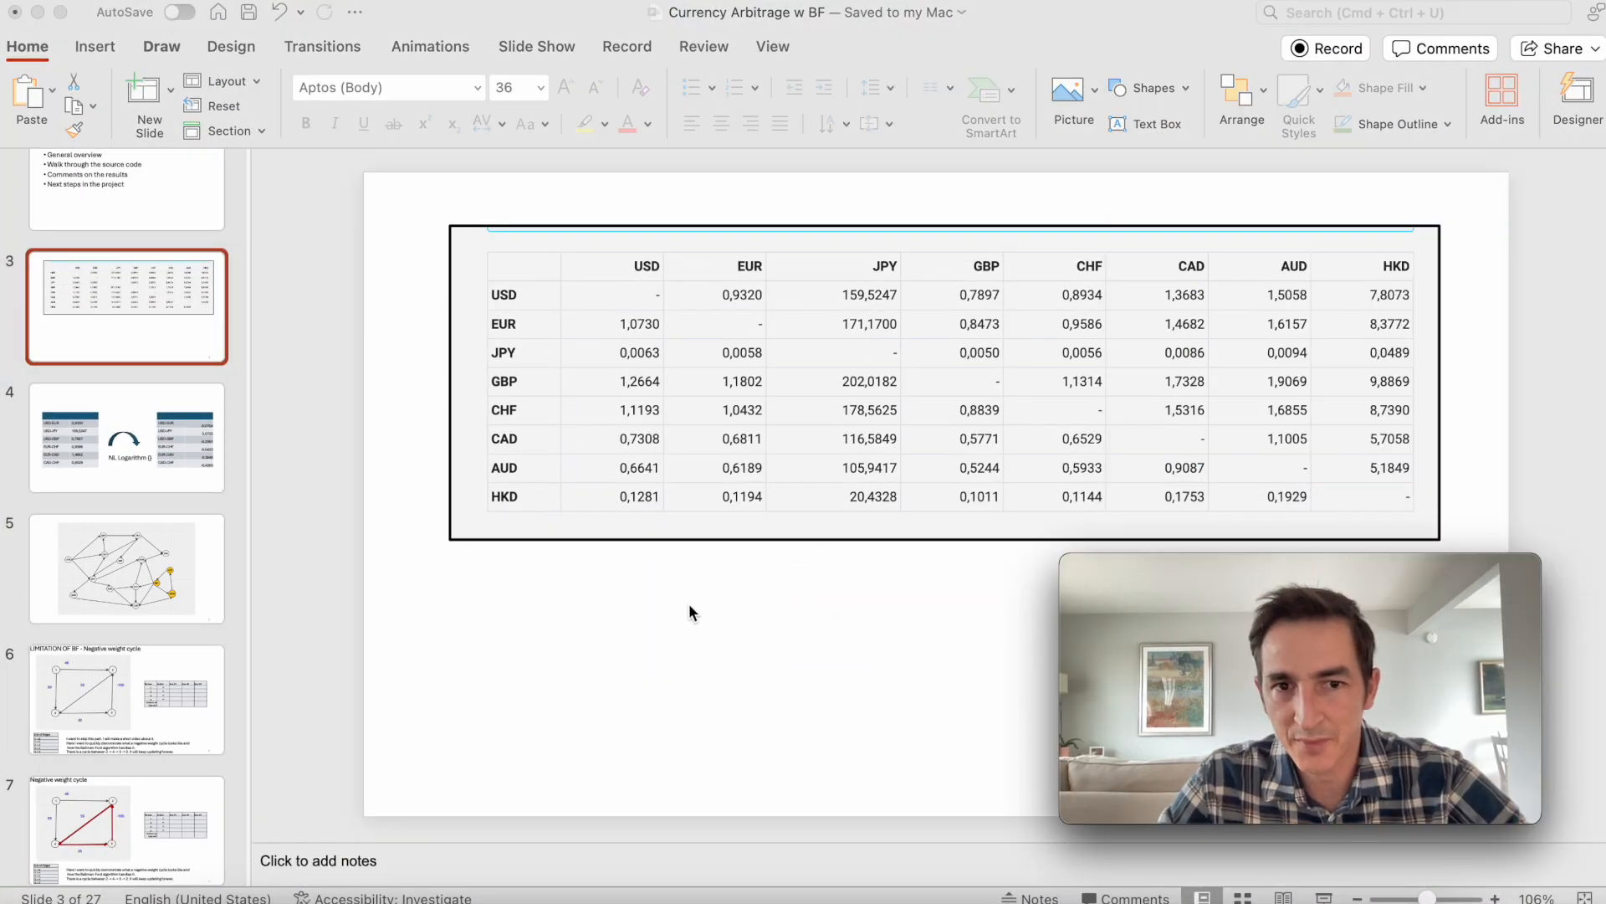
Switch between slide 4 (logarithm tables) and slide 5 (currency graph), ending on slide 5, then return to PyCharm
{"action": "left_click", "coordinate": [126, 438]}
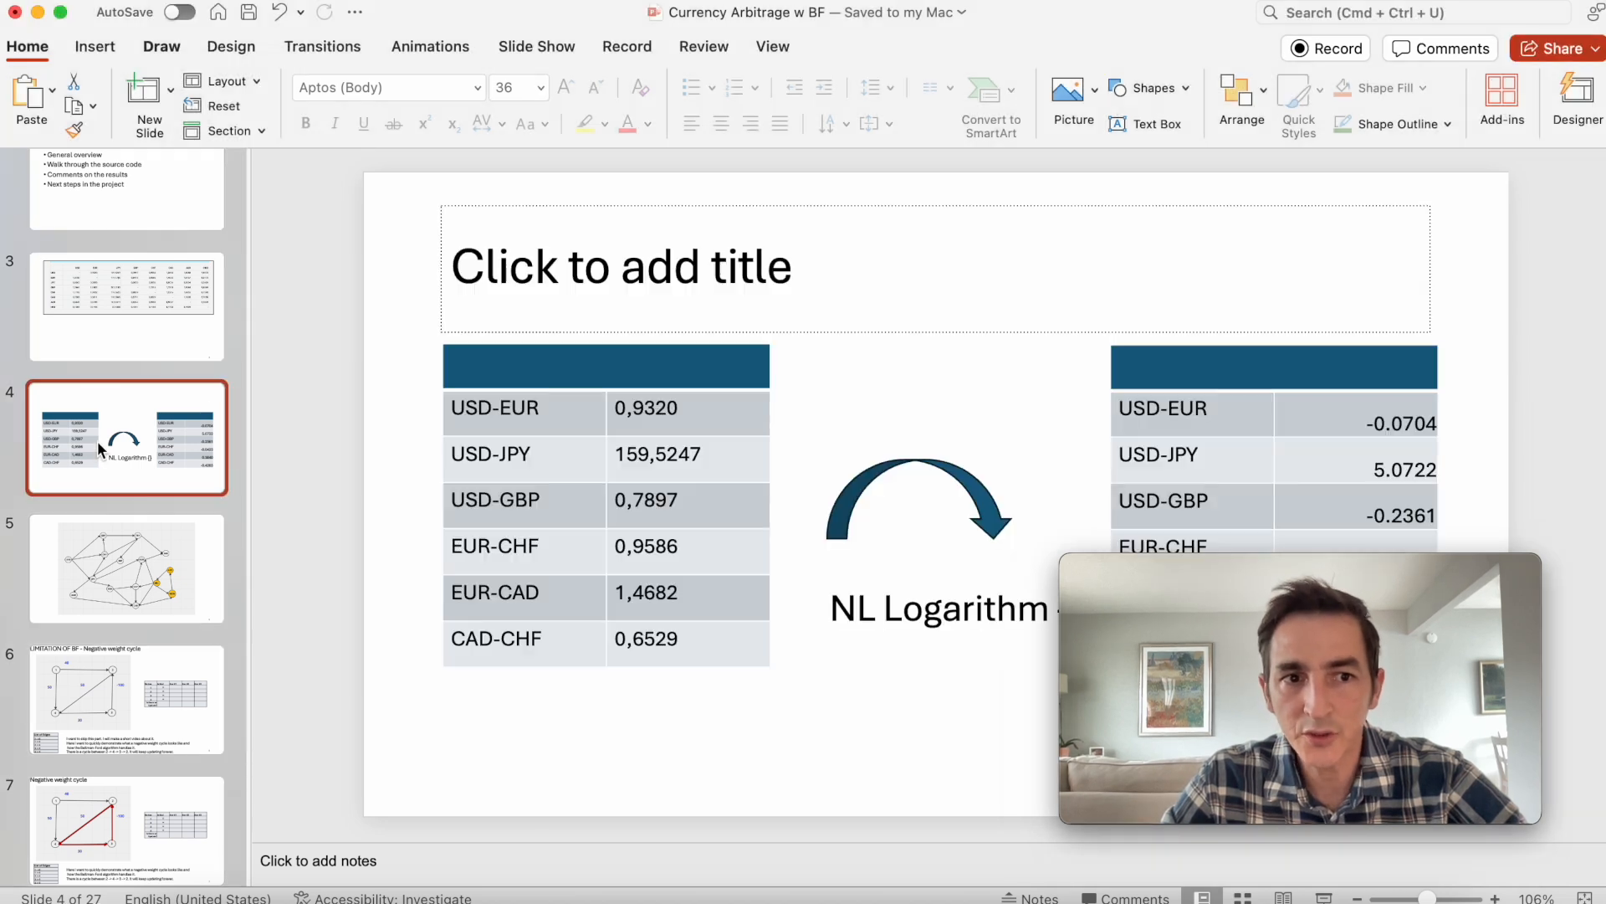
{"action": "left_click", "coordinate": [1255, 582]}
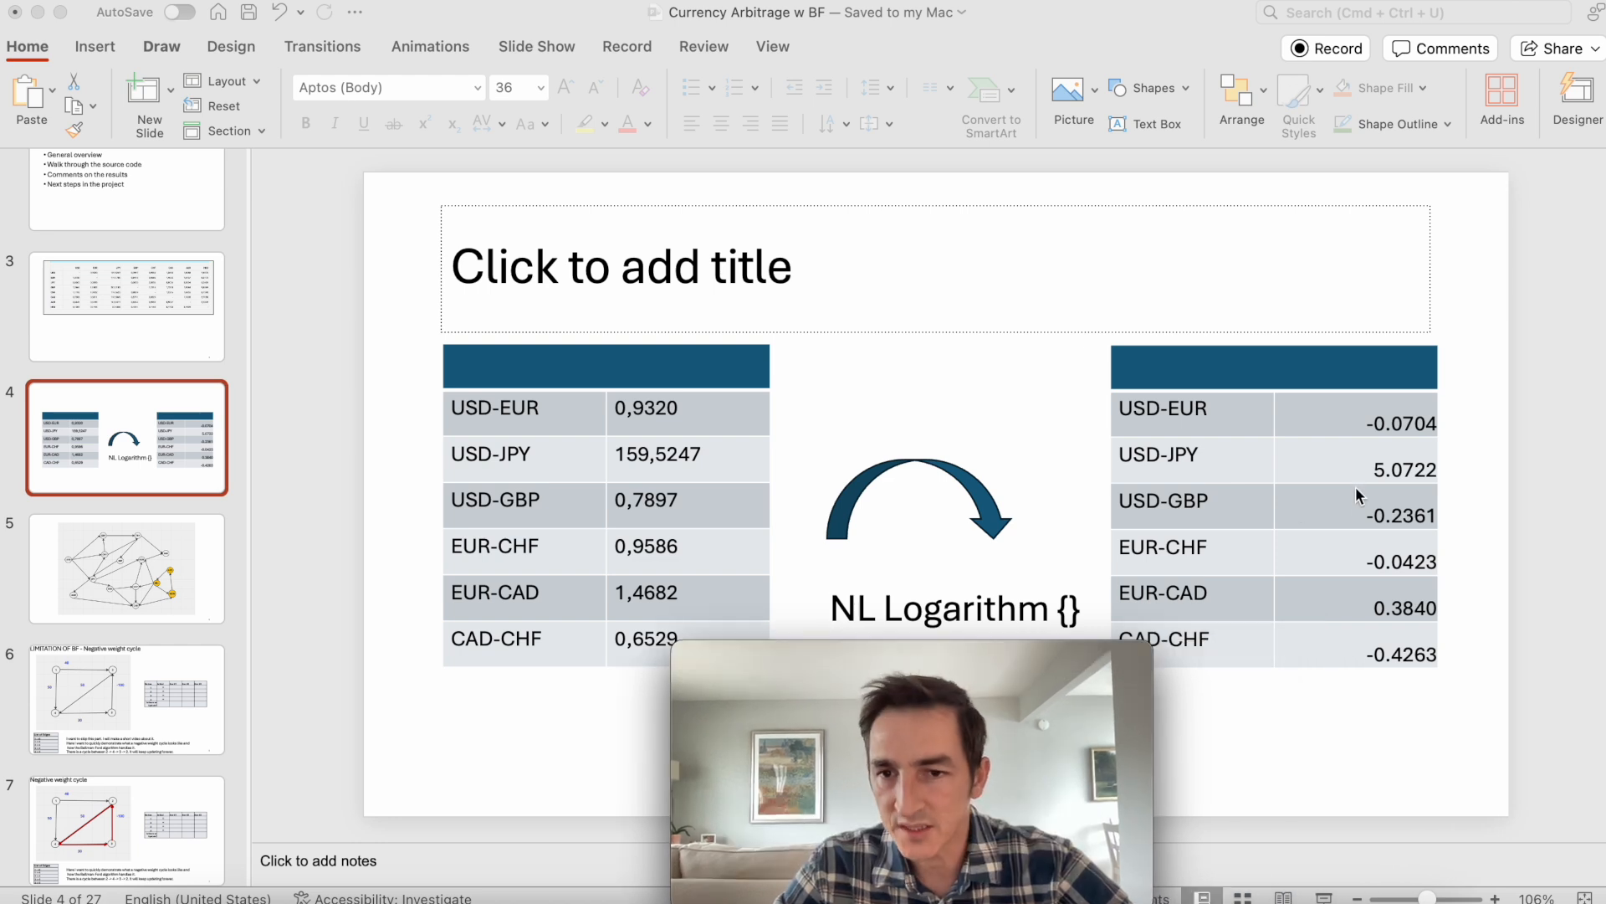
{"action": "mouse_move", "coordinate": [1354, 531]}
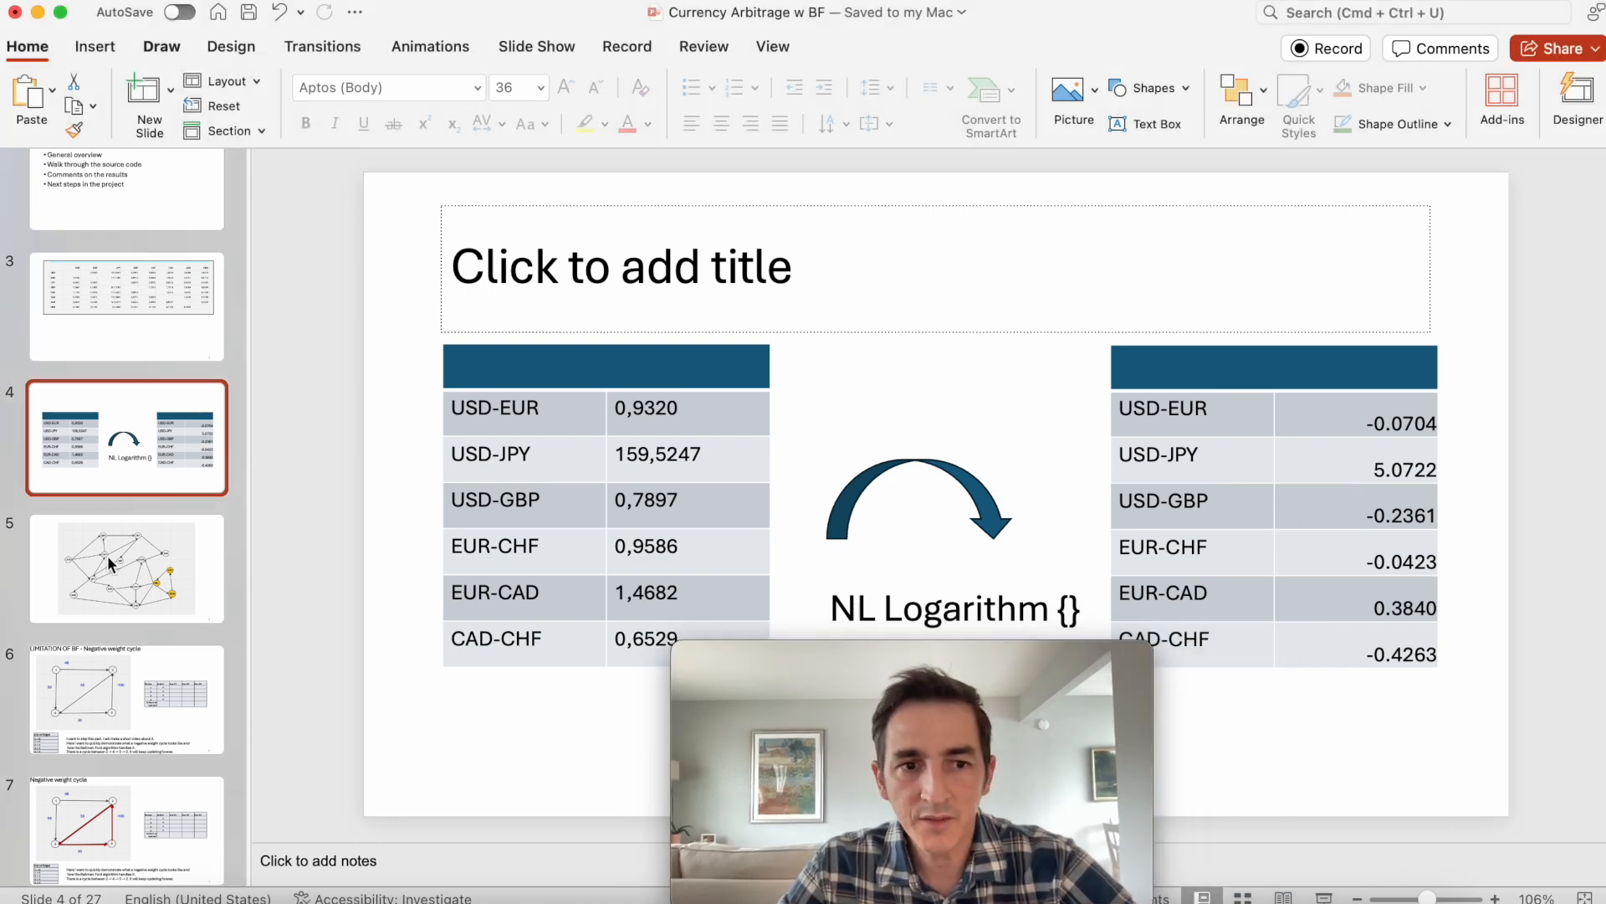
{"action": "left_click", "coordinate": [127, 567]}
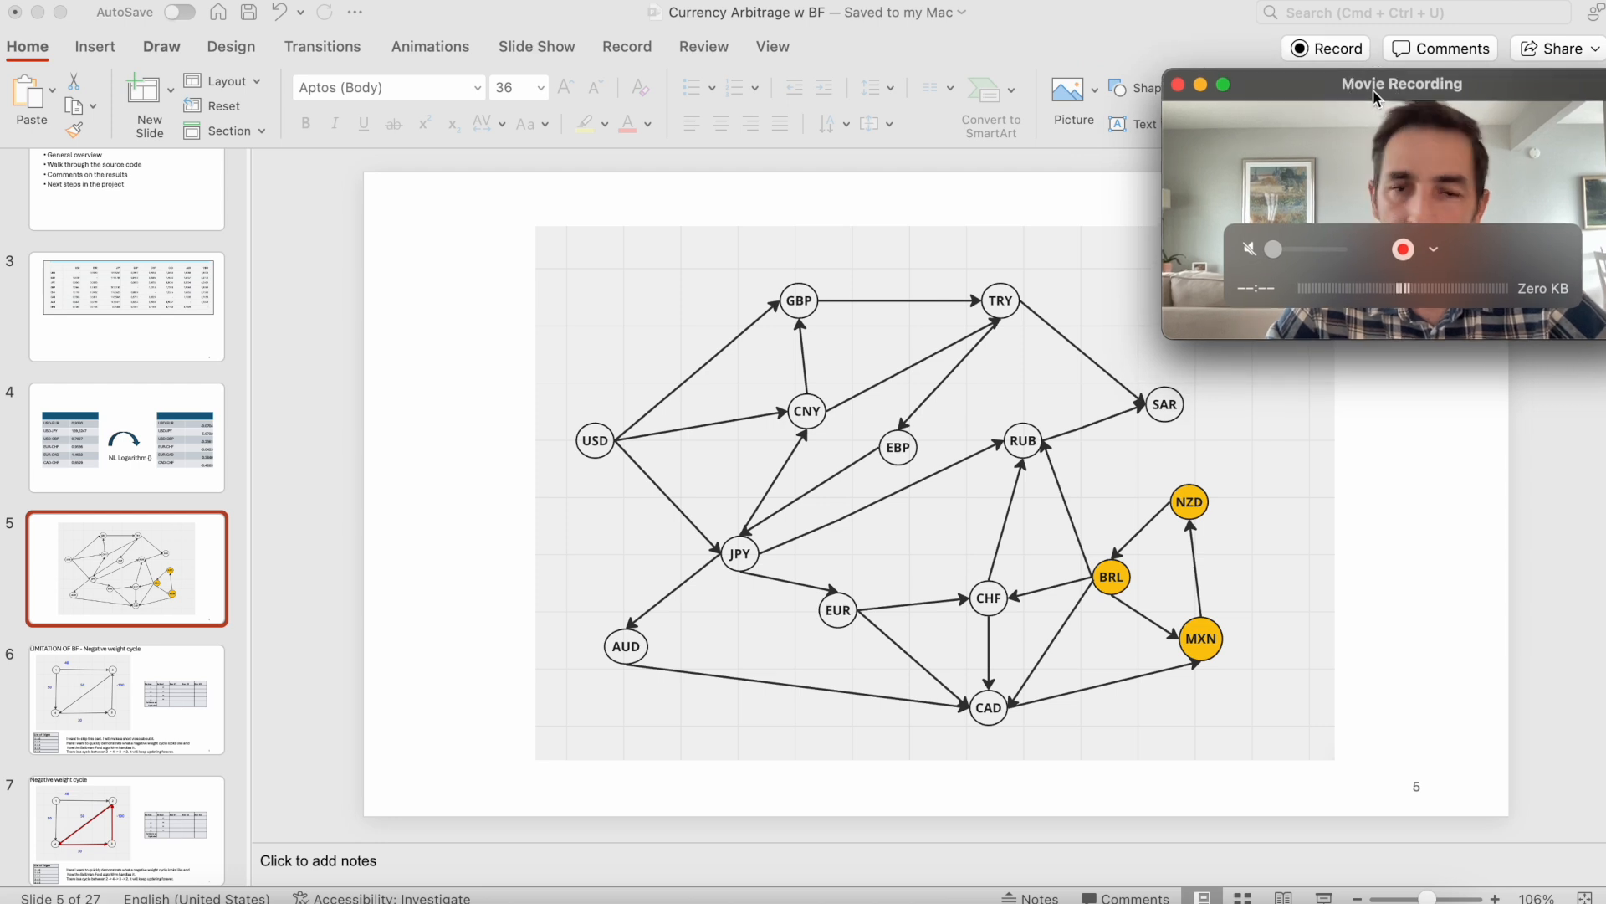
{"action": "left_click", "coordinate": [126, 437]}
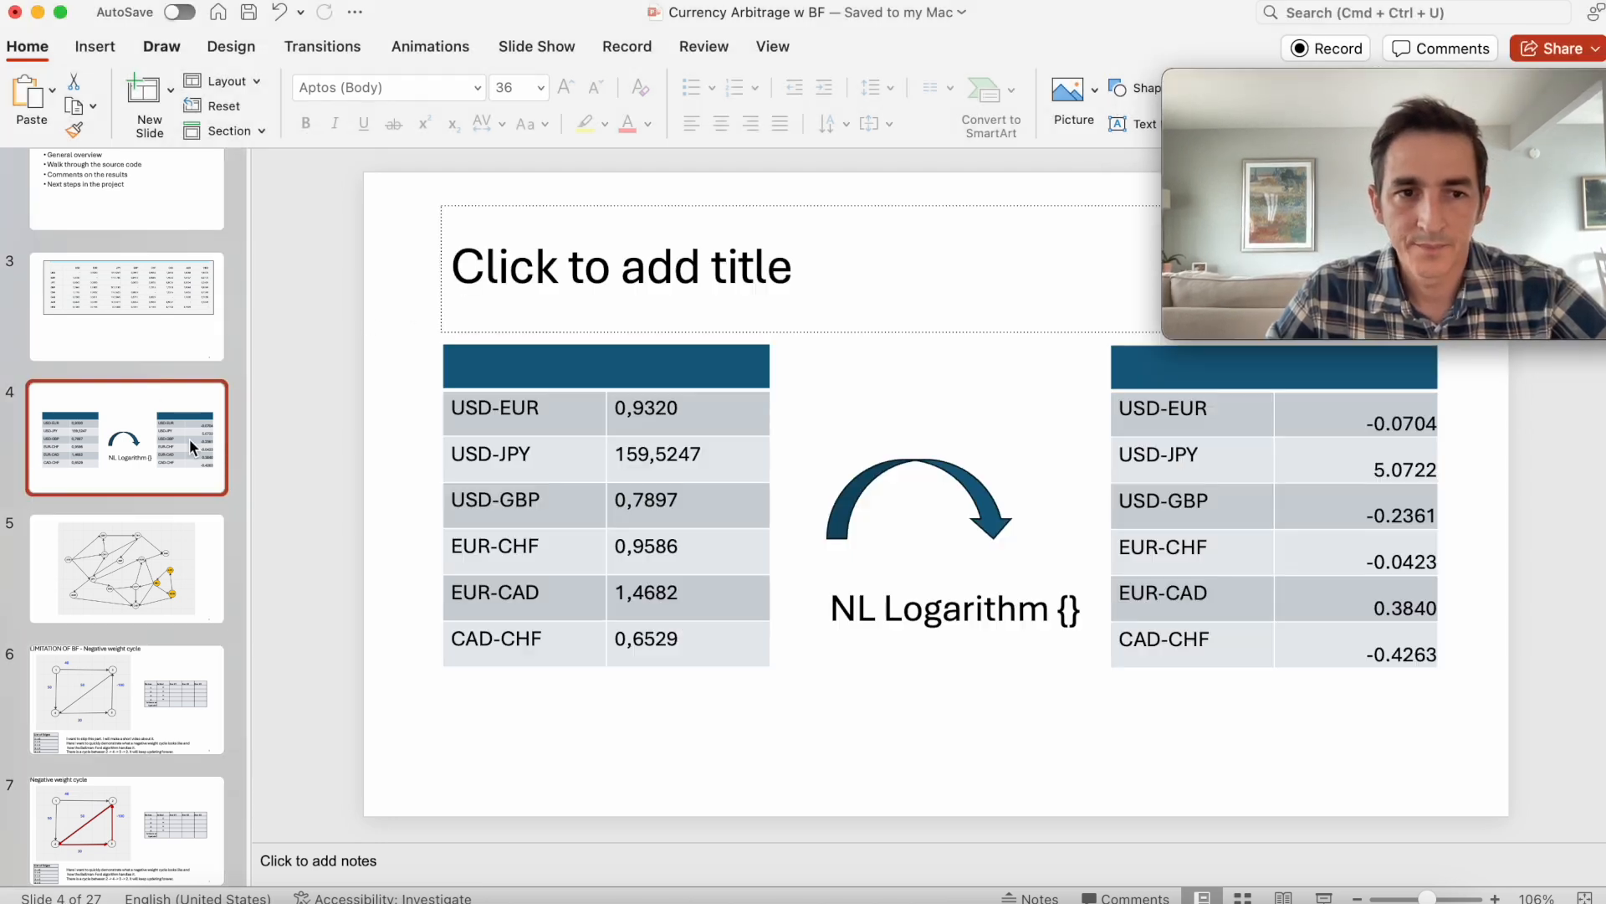
{"action": "mouse_move", "coordinate": [809, 606]}
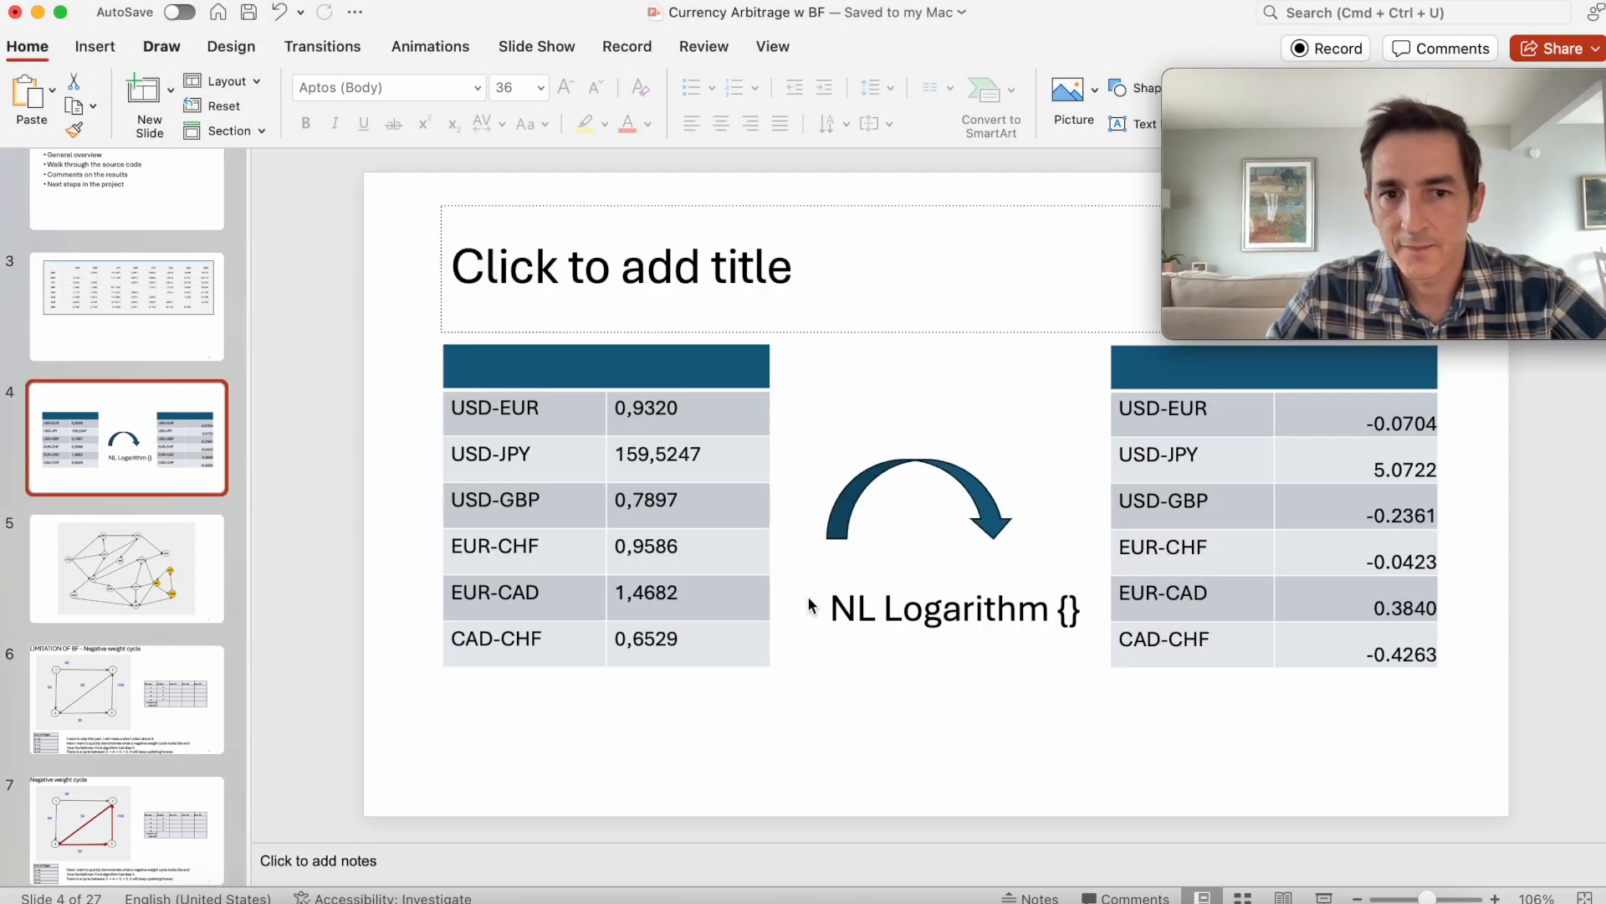
{"action": "mouse_move", "coordinate": [799, 548]}
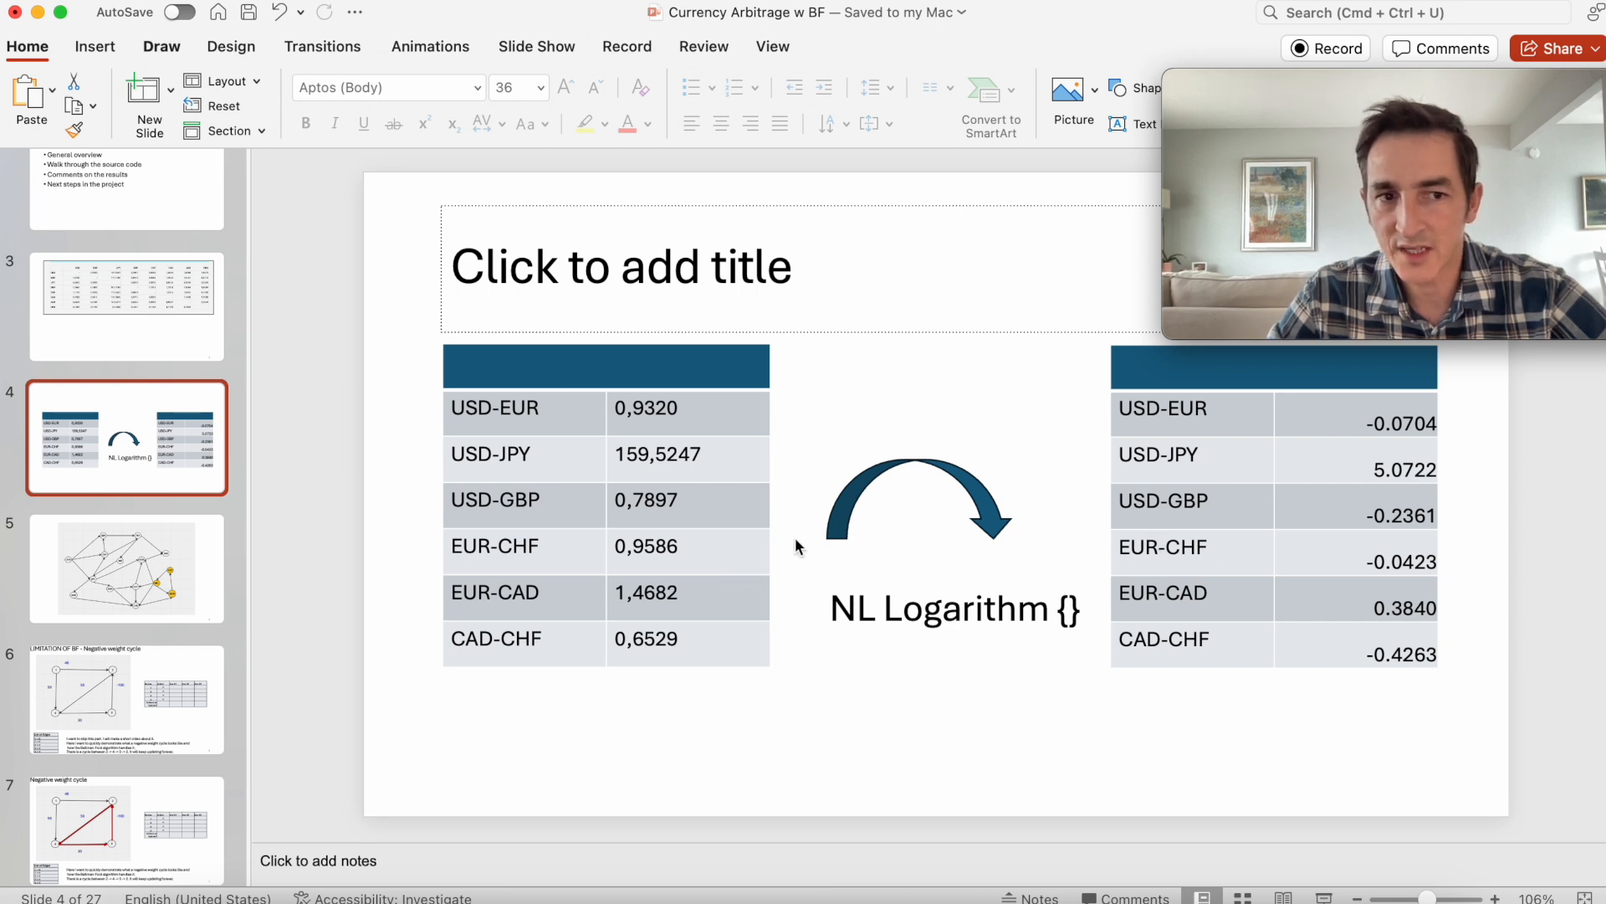
{"action": "left_click", "coordinate": [126, 568]}
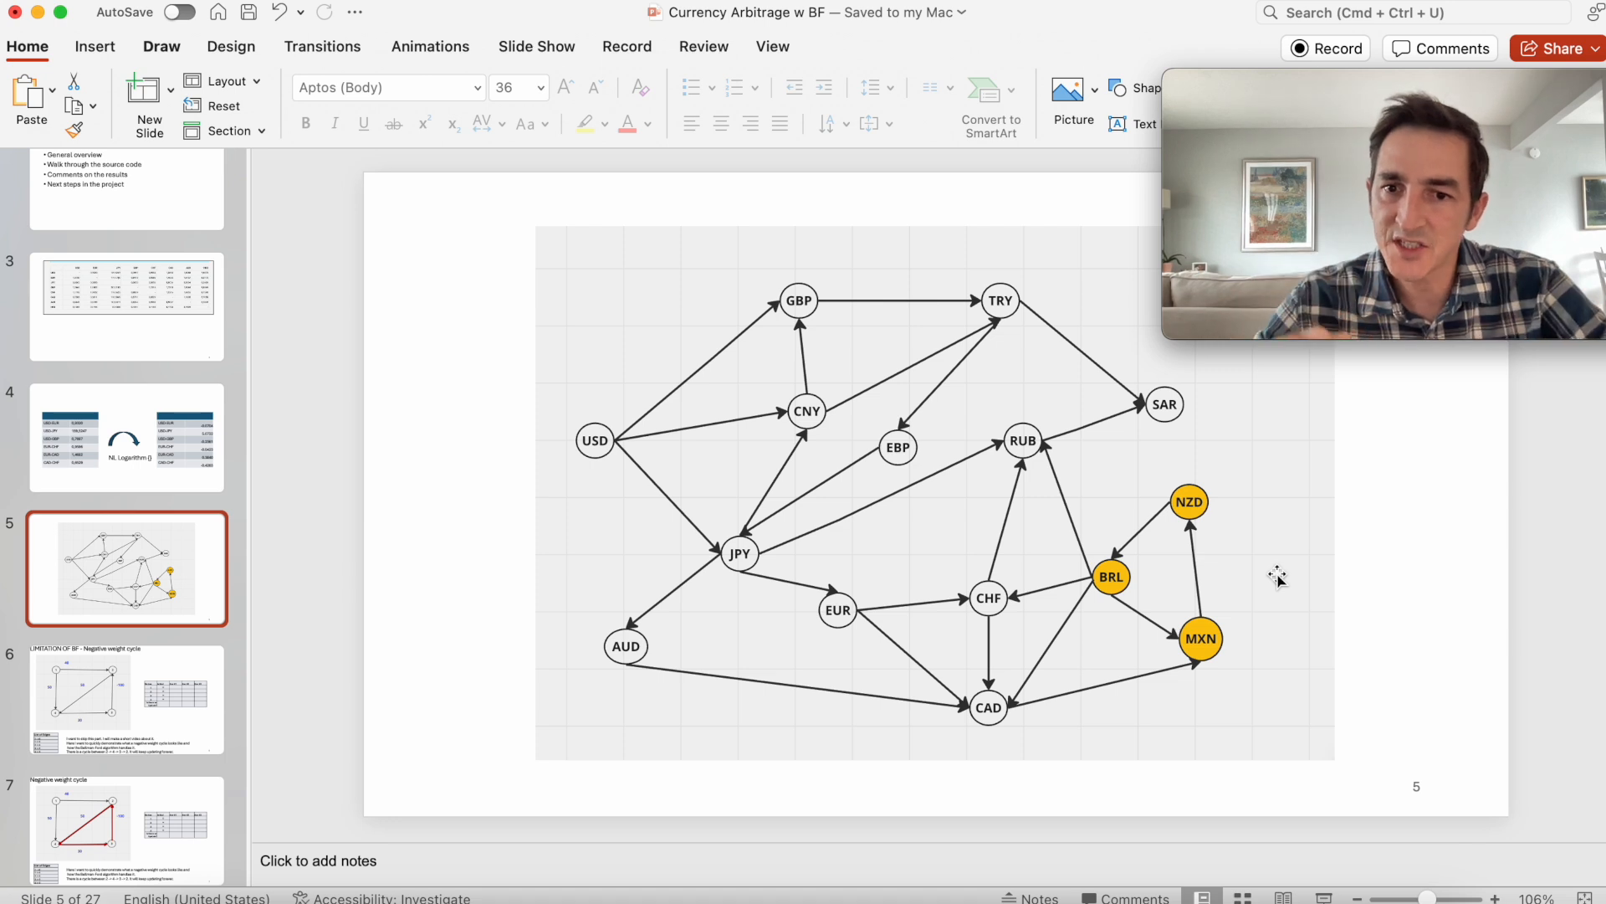
{"action": "mouse_move", "coordinate": [1259, 575]}
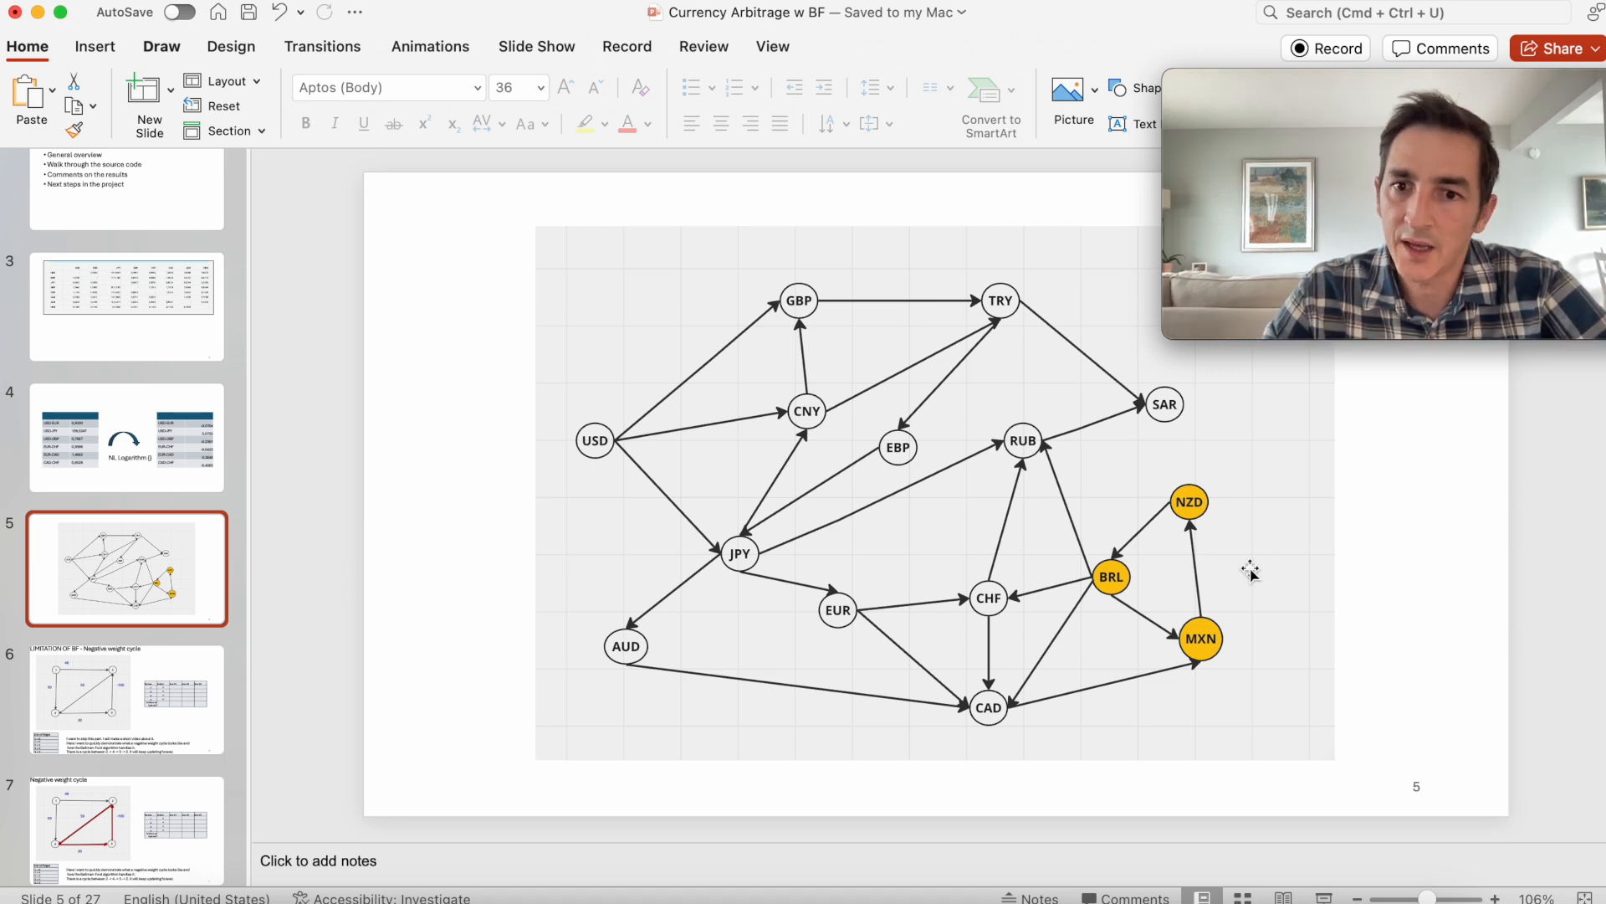
{"action": "mouse_move", "coordinate": [1292, 581]}
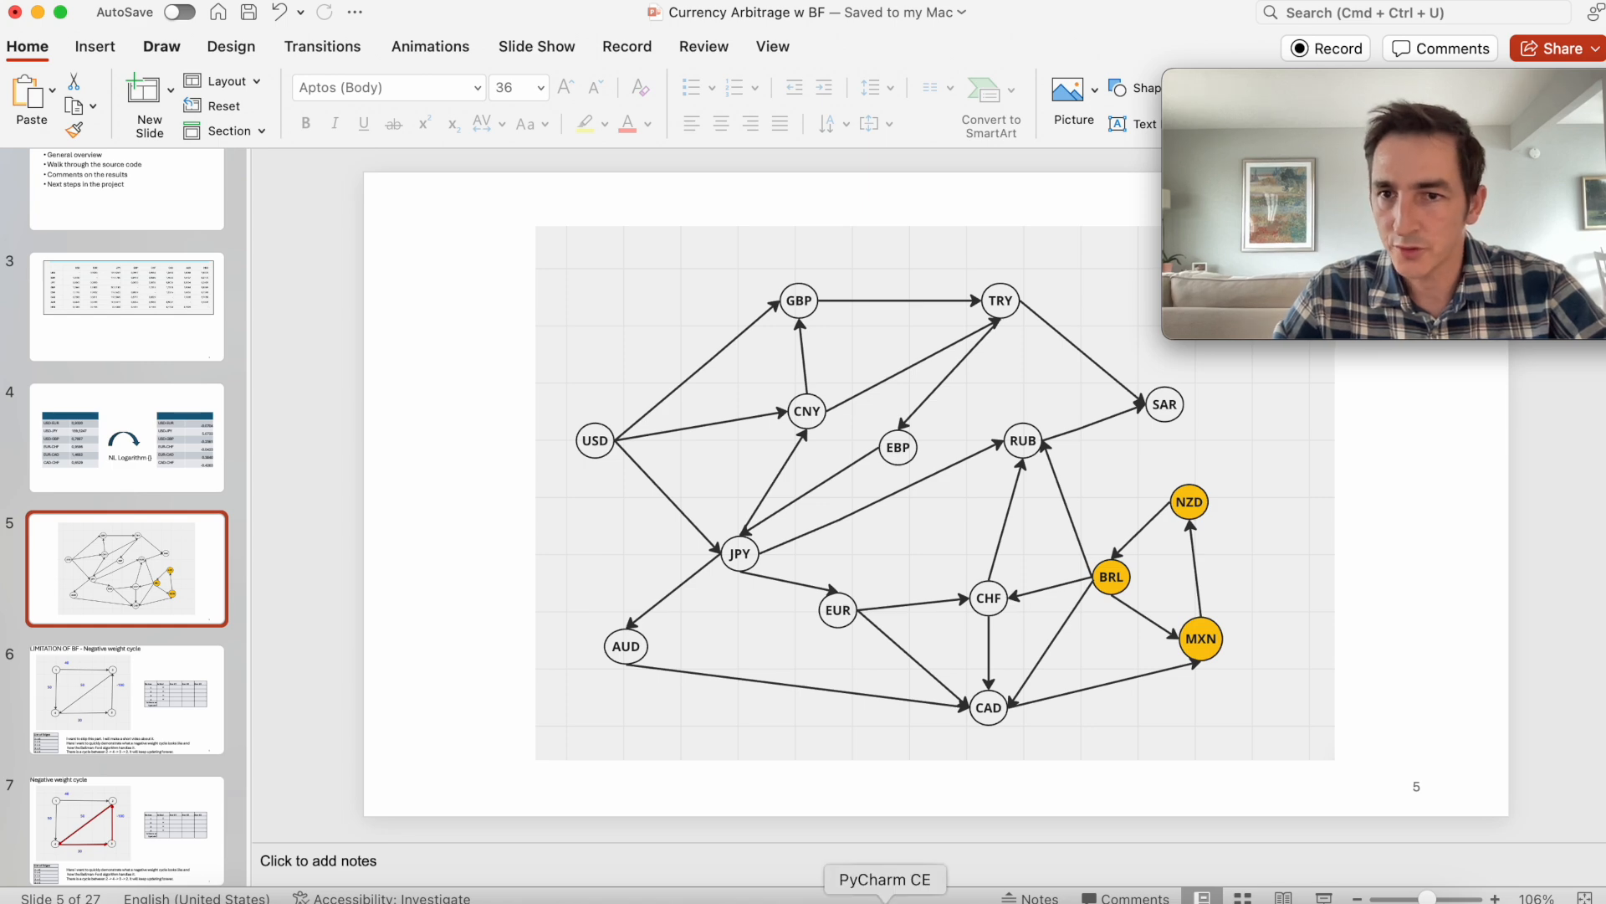
{"action": "left_click", "coordinate": [883, 880]}
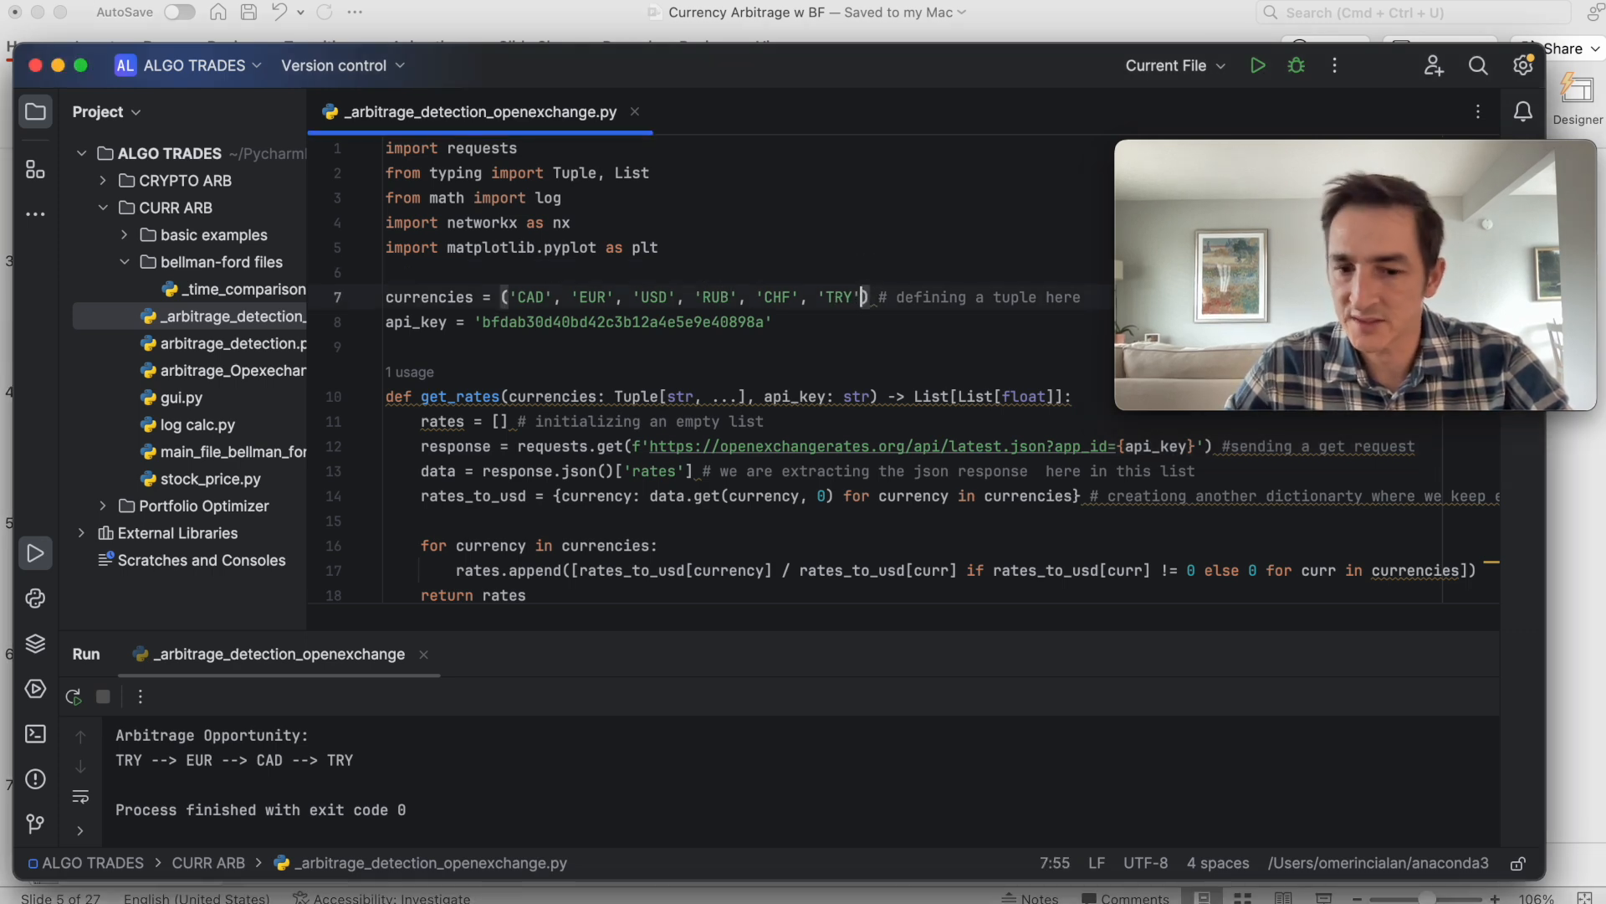
Append , 'MXN' after 'TRY' in the line 7 currencies tuple
{"action": "type", "text": ", 'M'"}
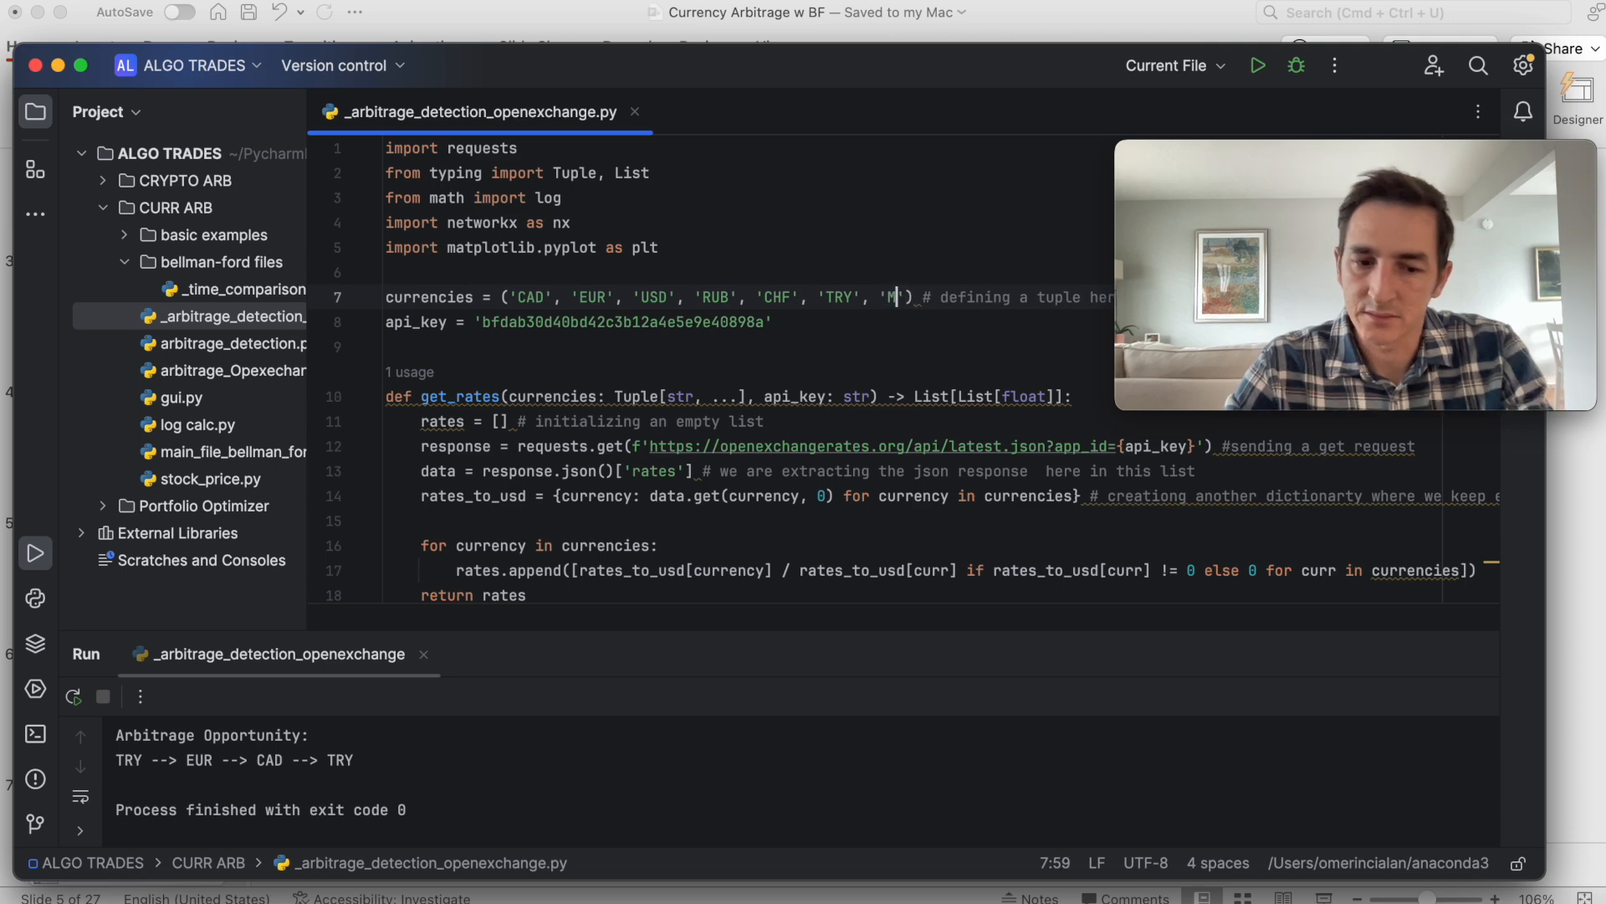
{"action": "type", "text": "XN"}
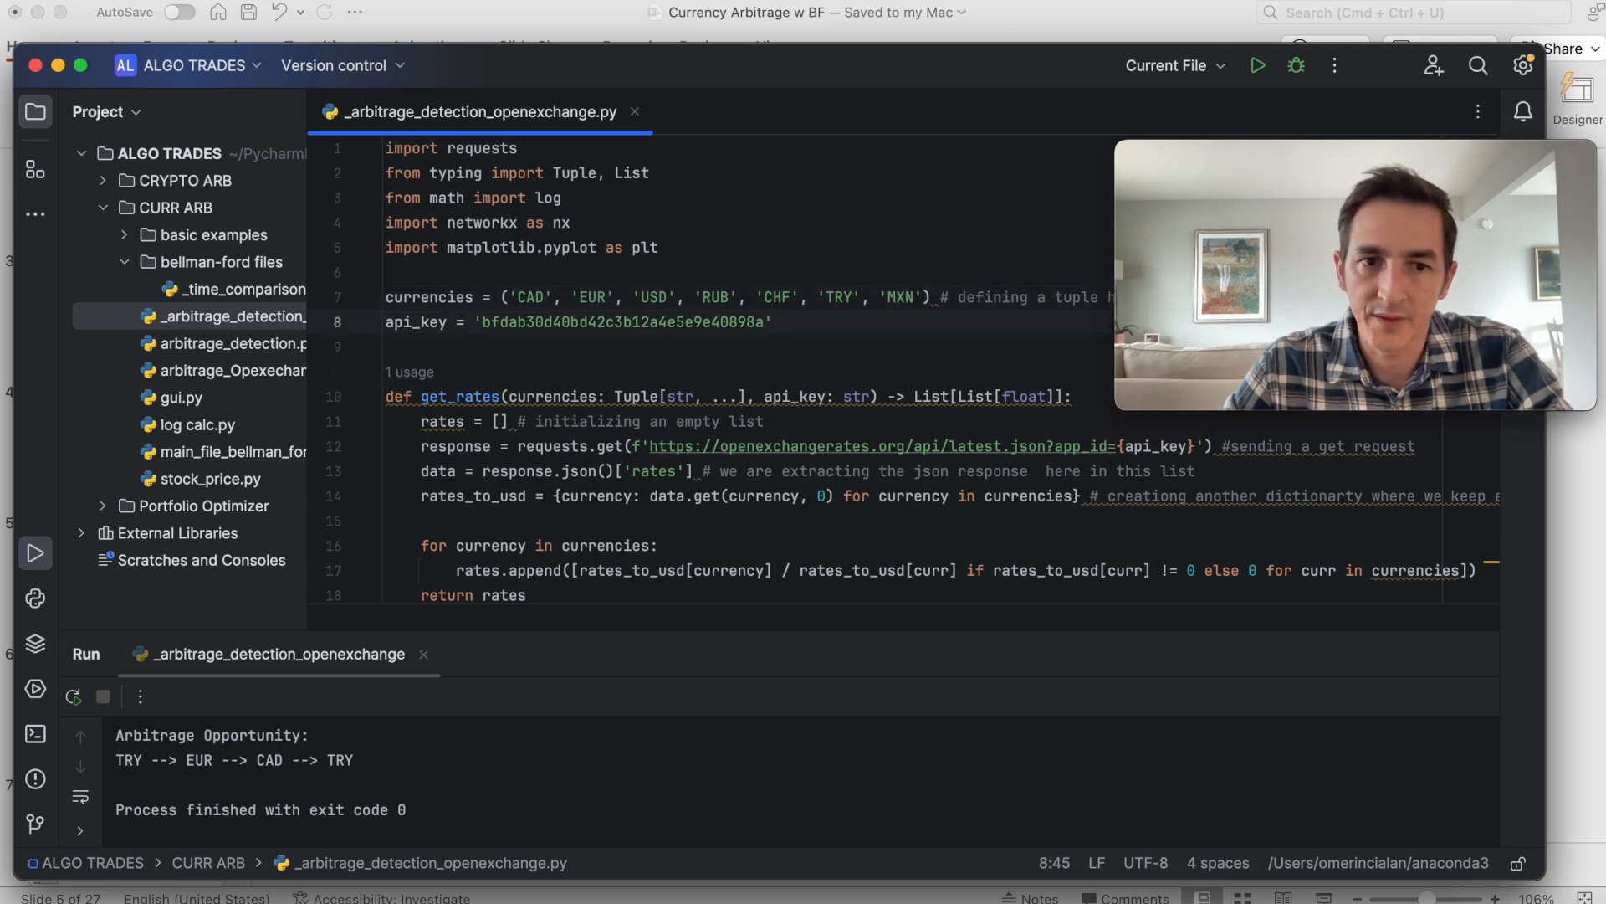
{"action": "scroll", "scroll_direction": "down", "scroll_amount": 3}
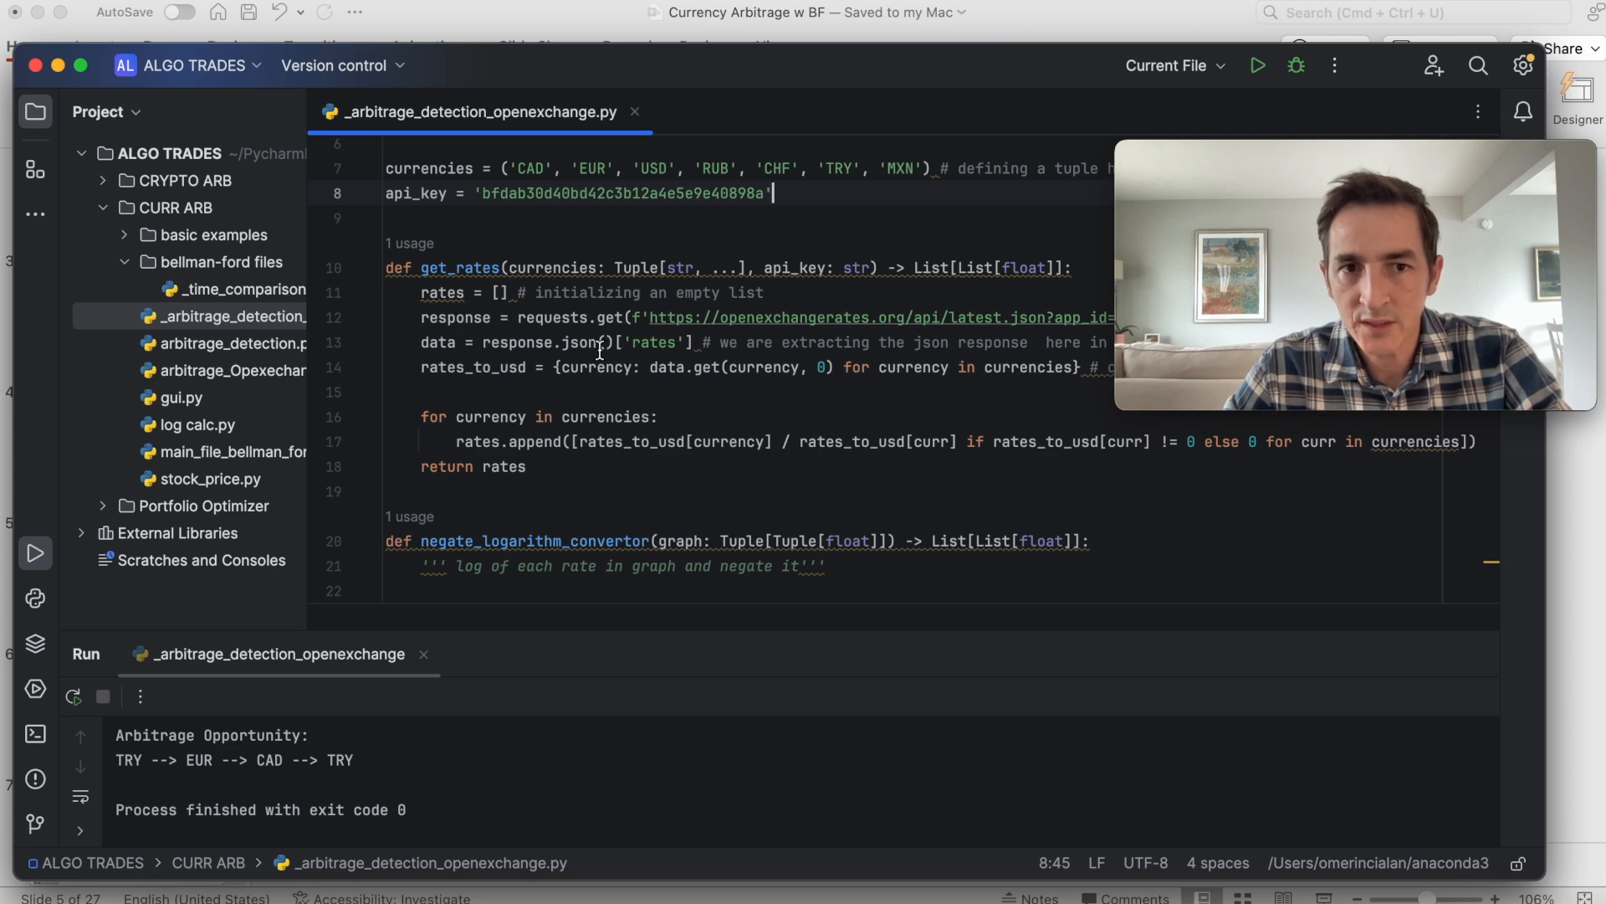
{"action": "mouse_move", "coordinate": [745, 316]}
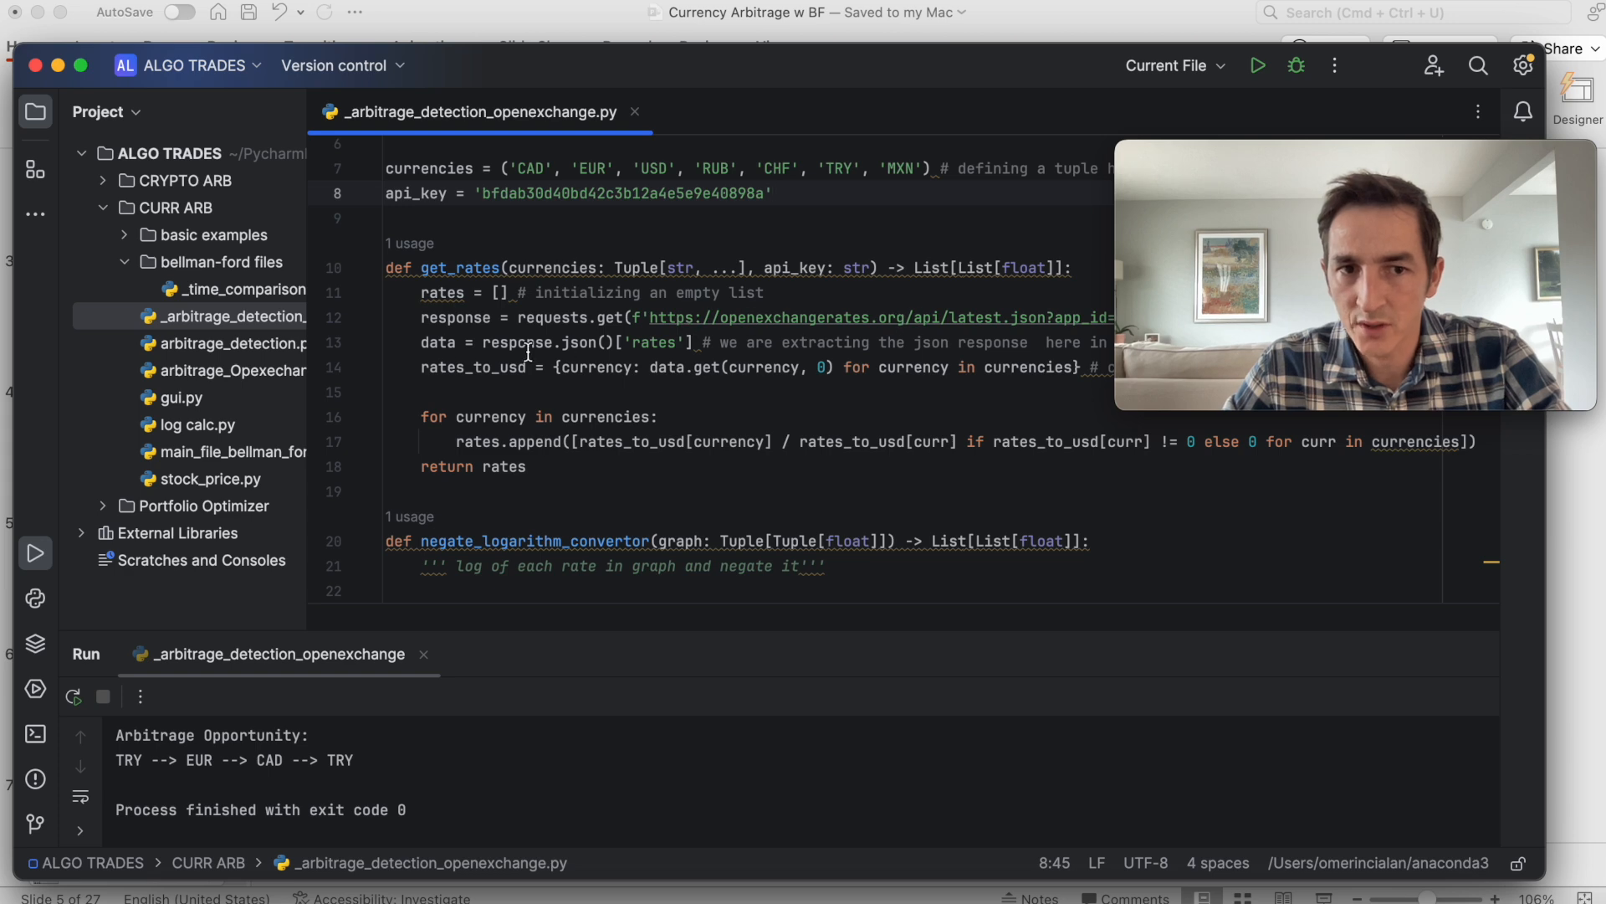
{"action": "mouse_move", "coordinate": [615, 393]}
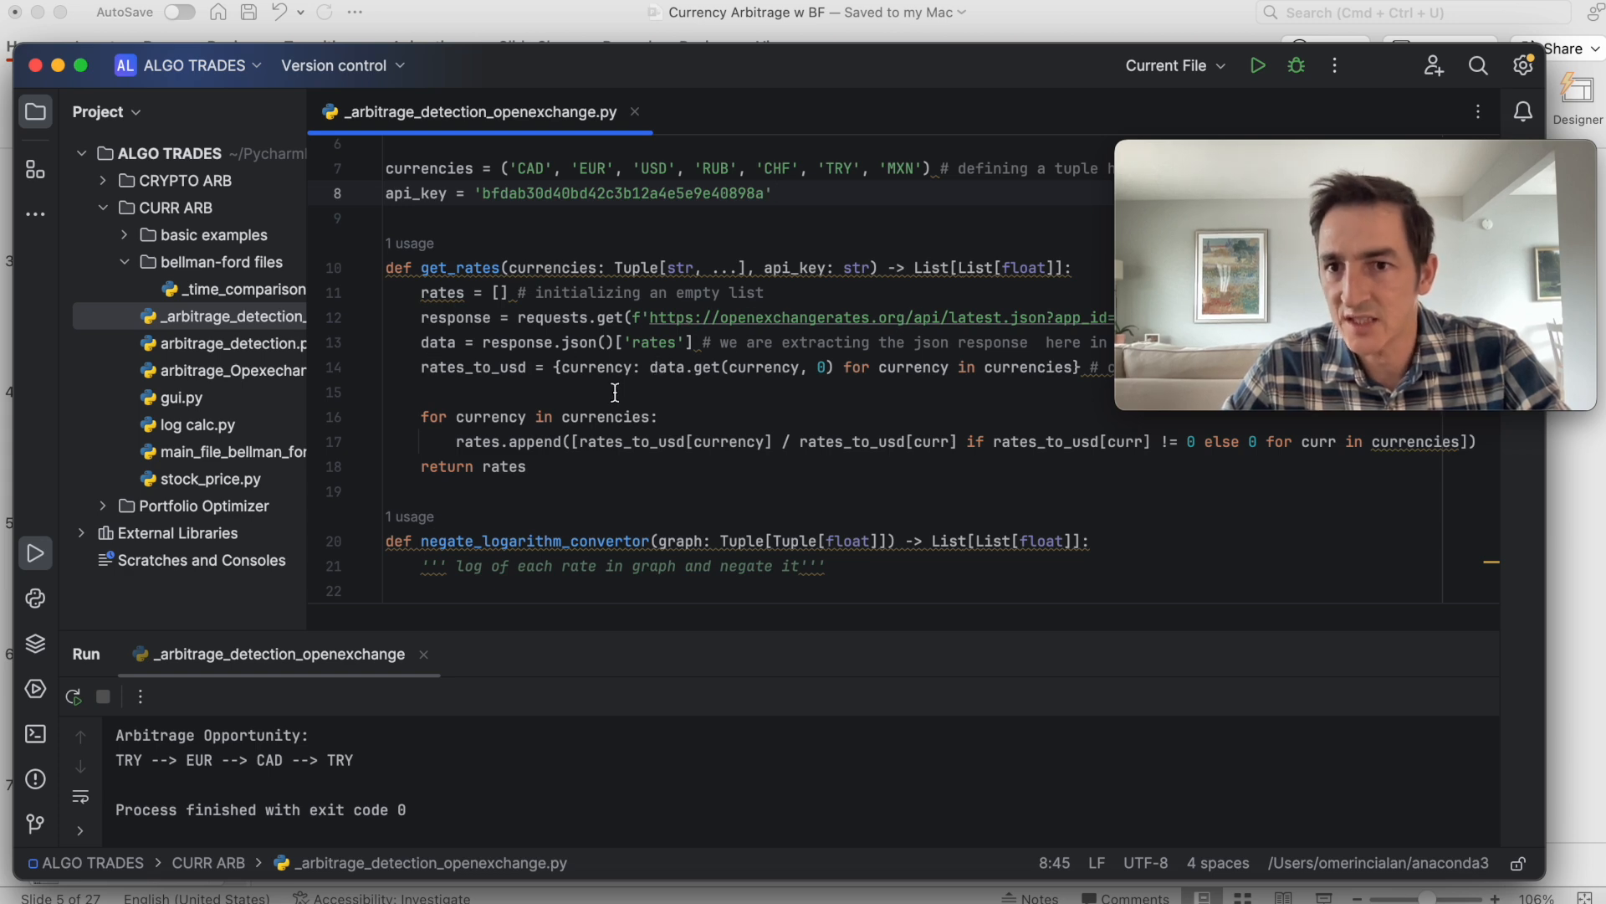
Scroll past visualize_graph to the def arbitrage Bellman-Ford function
{"action": "scroll", "scroll_direction": "down", "scroll_amount": 3}
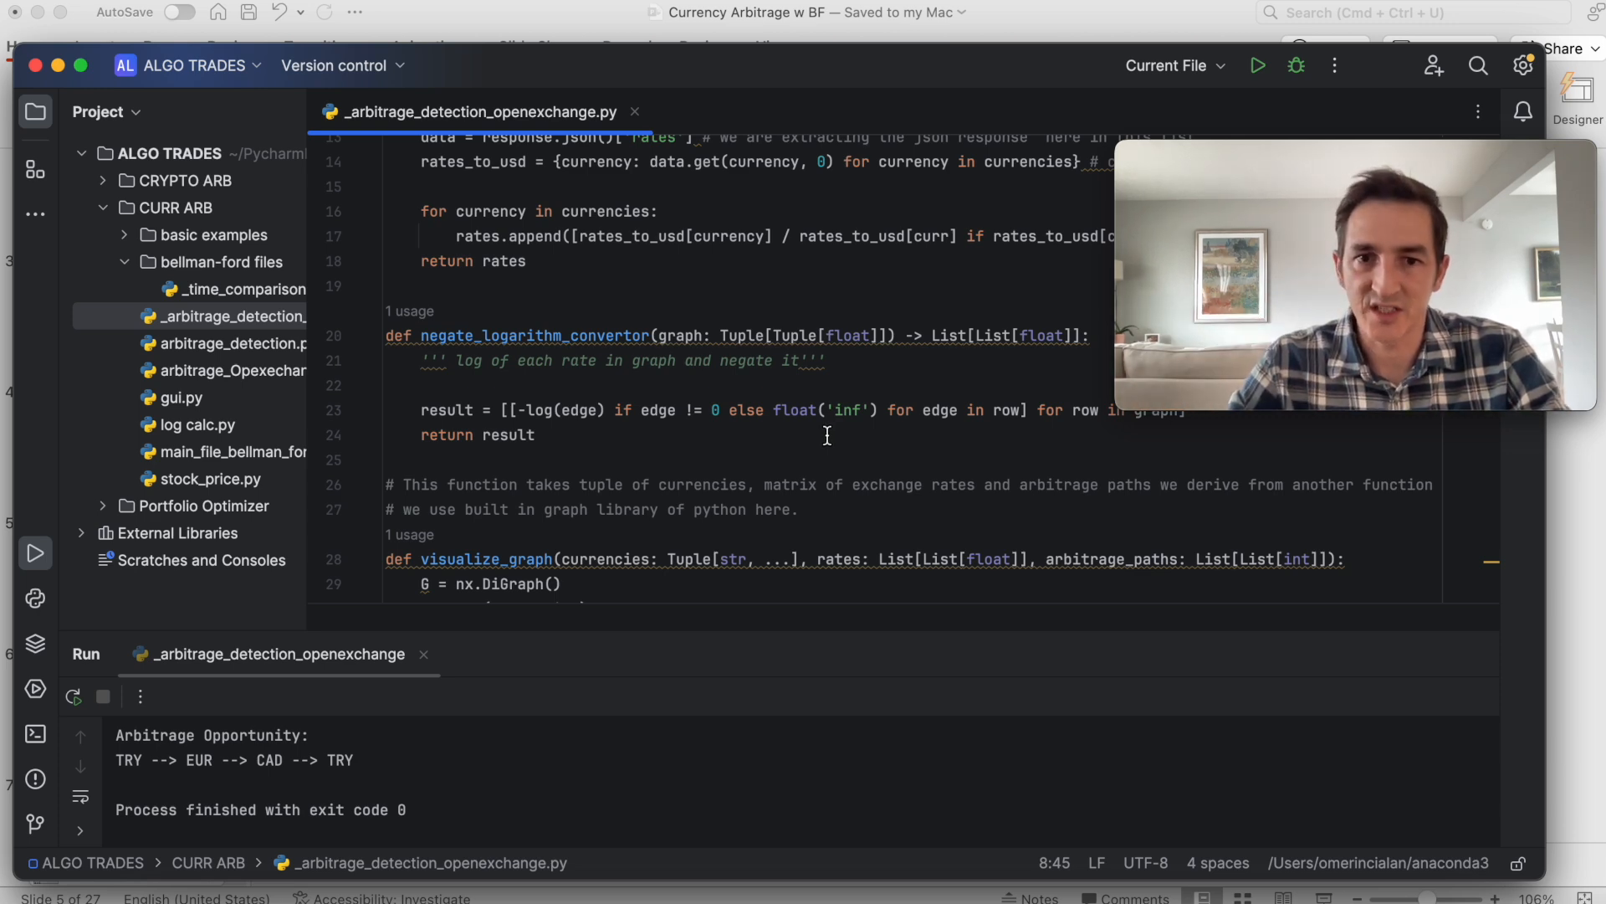
{"action": "scroll", "scroll_direction": "down", "scroll_amount": 3}
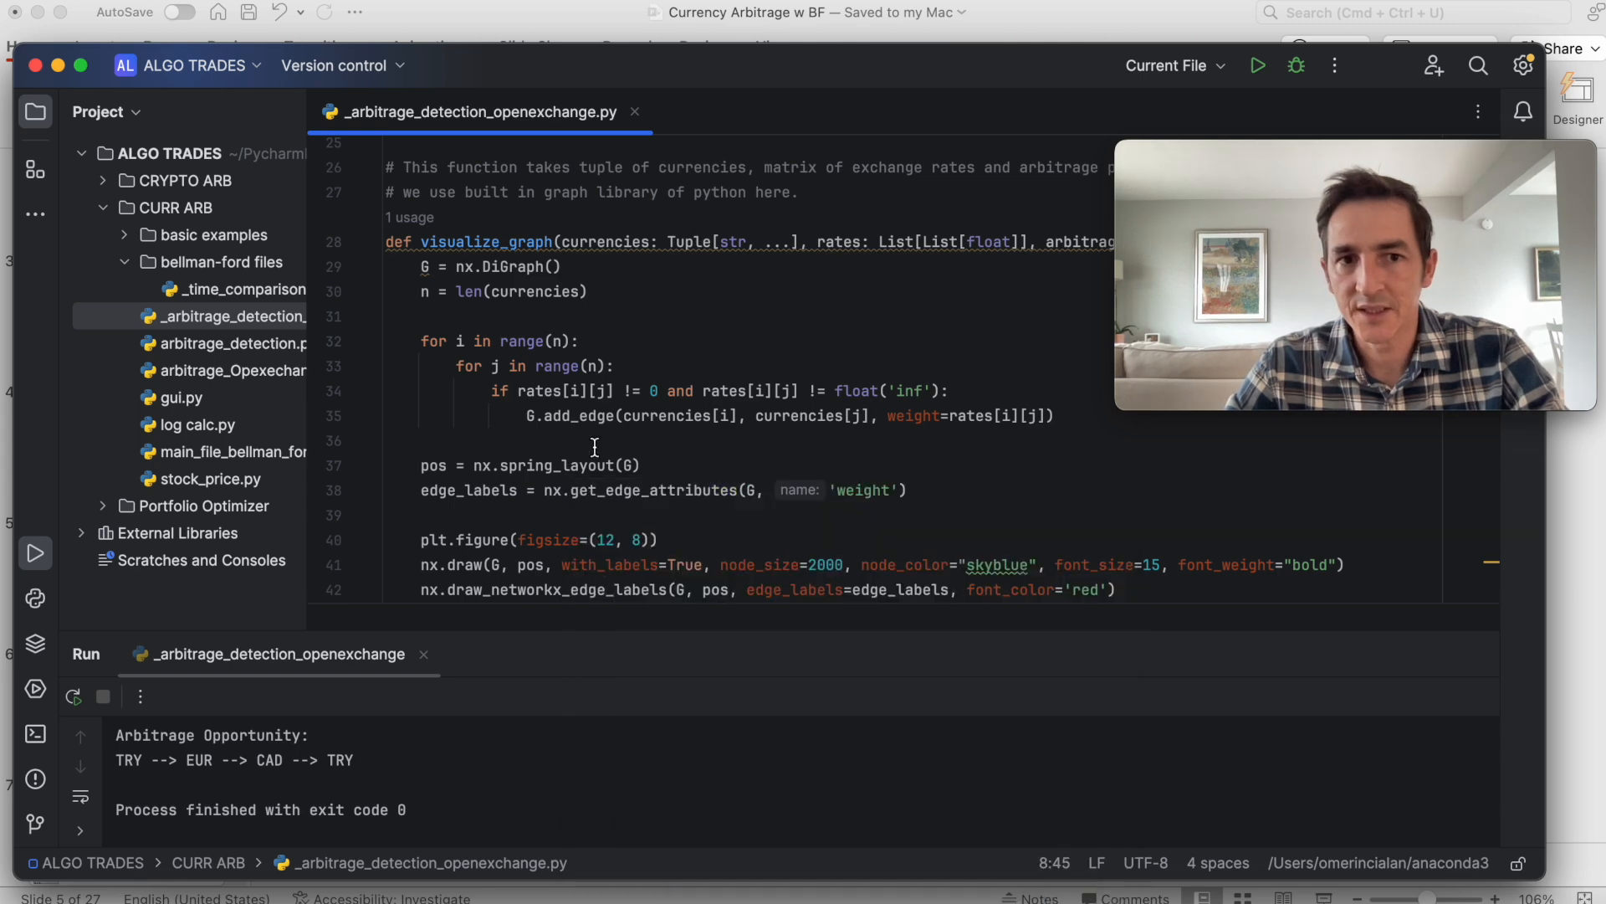
{"action": "scroll", "scroll_direction": "down", "scroll_amount": 3}
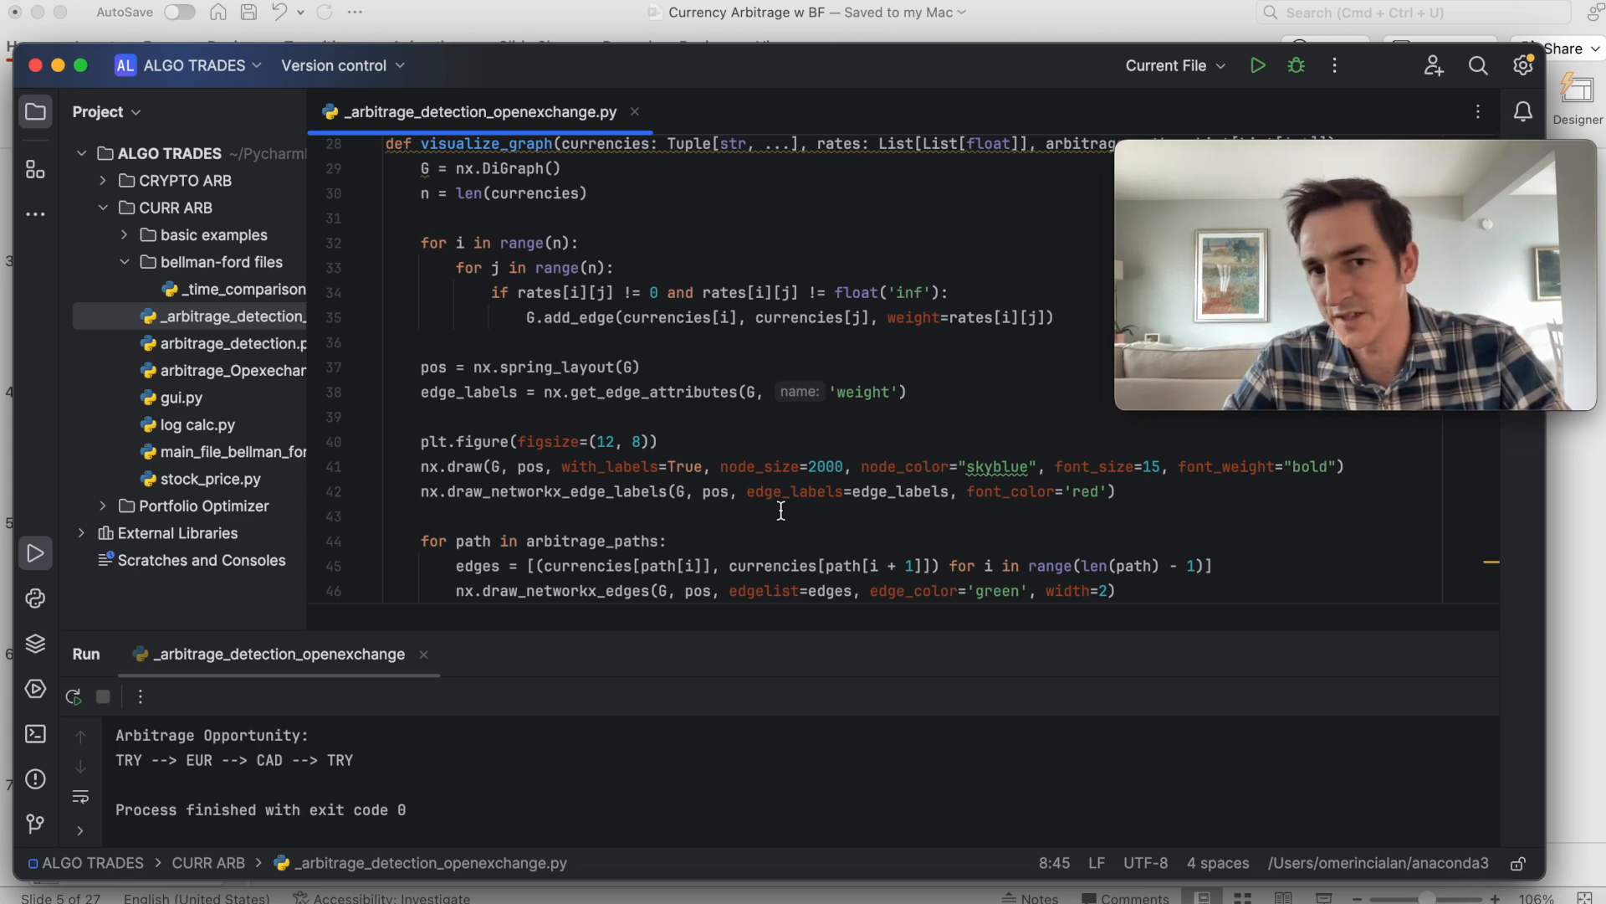
{"action": "scroll", "scroll_direction": "down", "scroll_amount": 3}
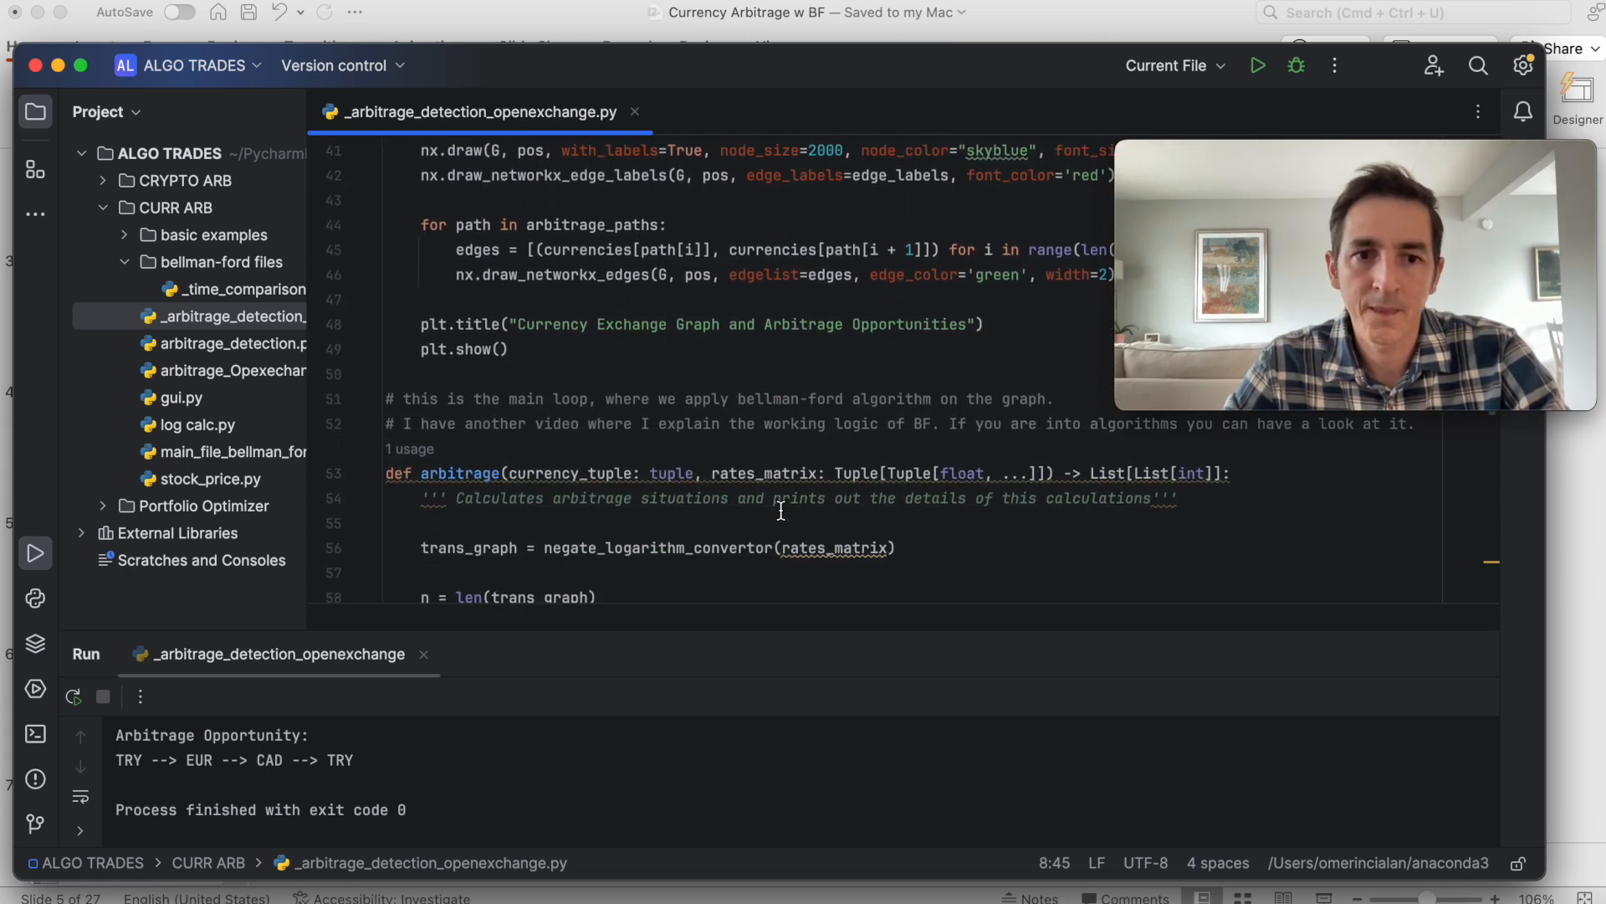
{"action": "scroll", "scroll_direction": "down", "scroll_amount": 3}
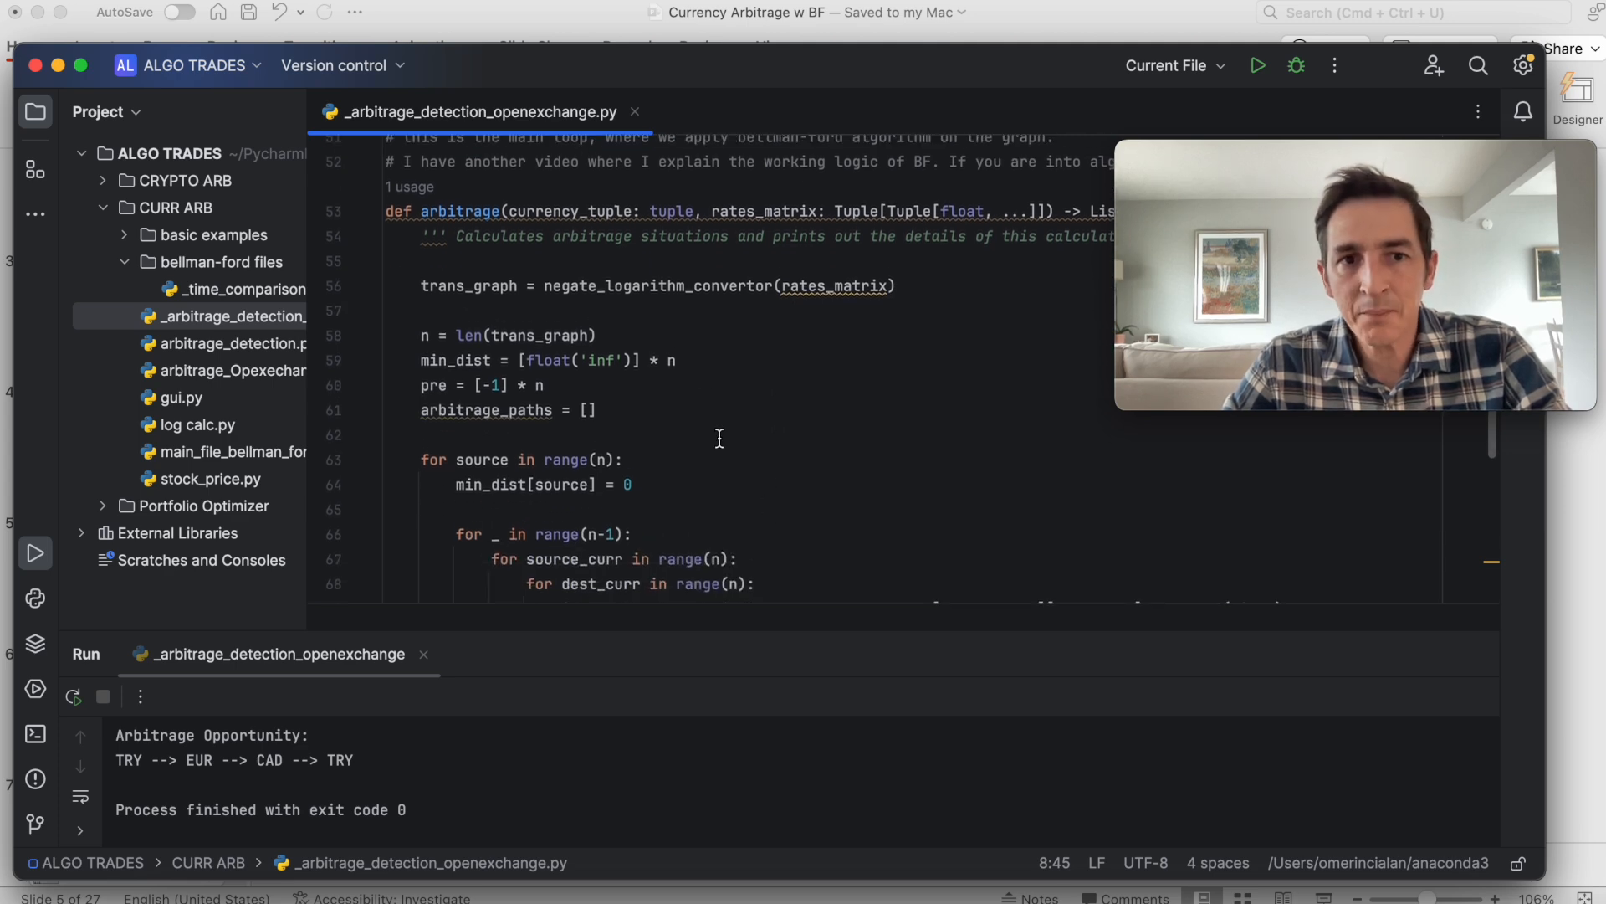
Scroll through the relaxation and cycle-reconstruction loops to the if __name__ == "__main__" block
{"action": "scroll", "scroll_direction": "down", "scroll_amount": 3}
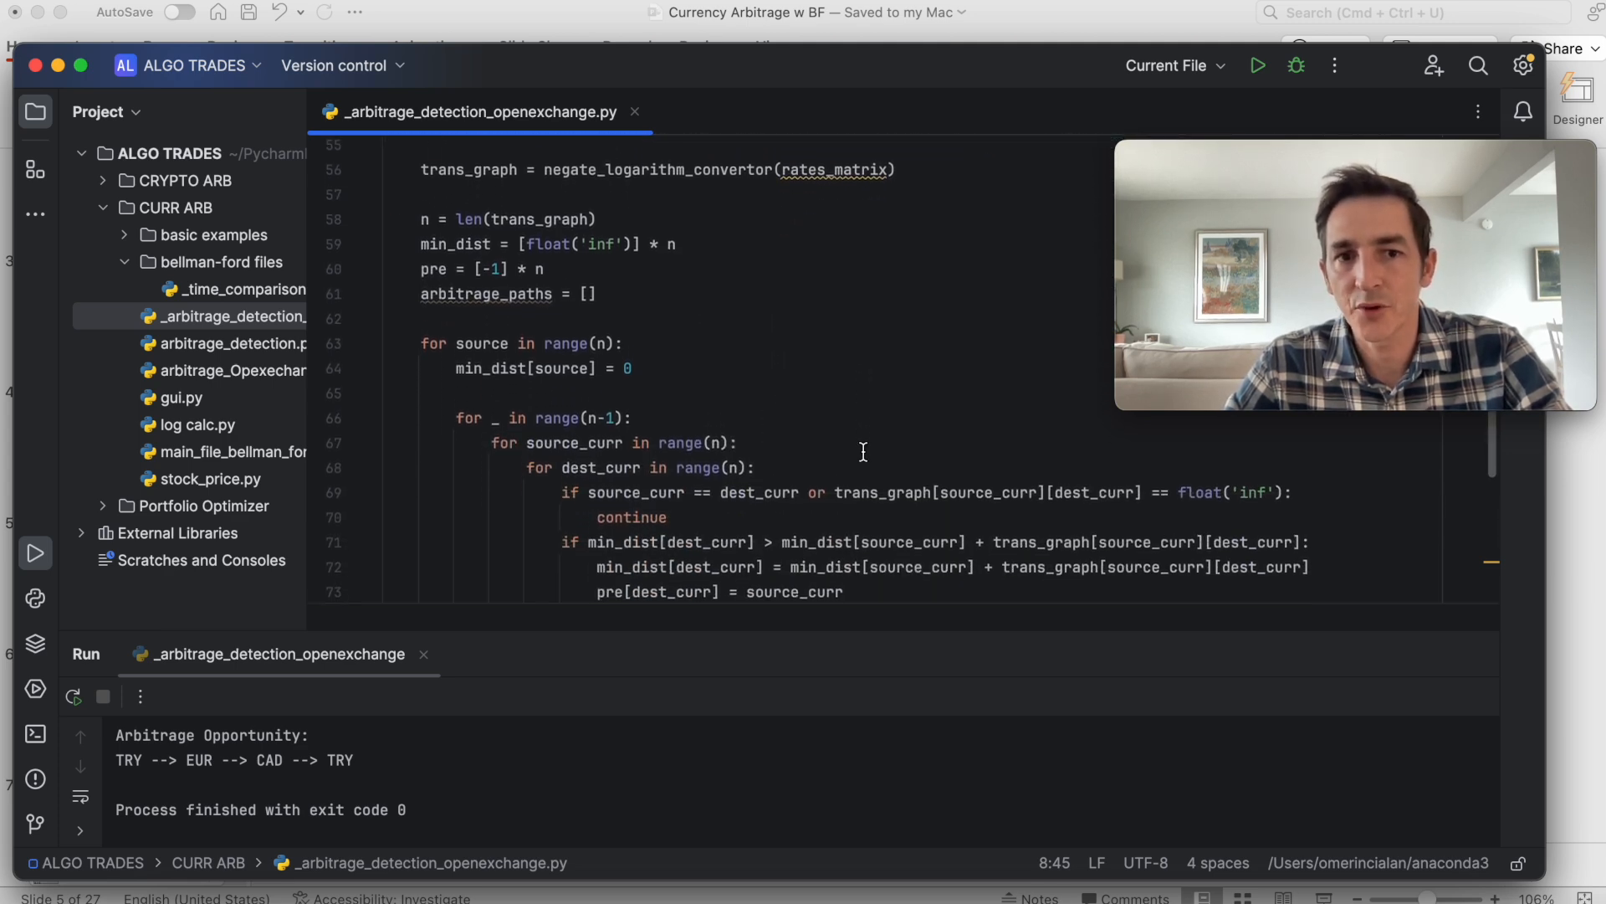
{"action": "scroll", "scroll_direction": "down", "scroll_amount": 3}
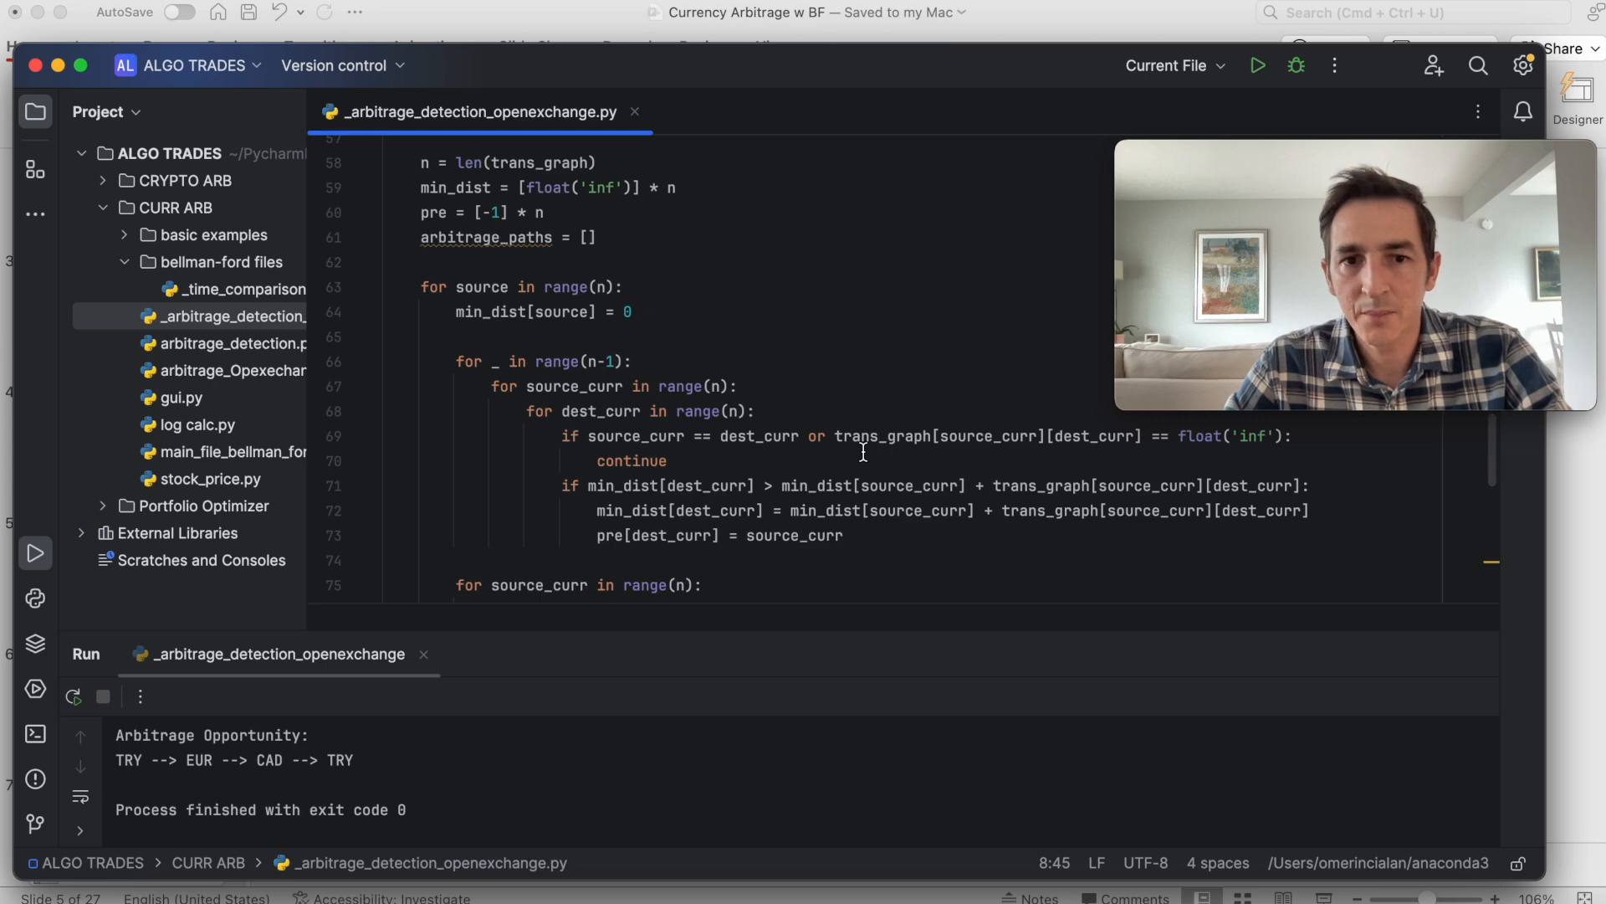
{"action": "scroll", "scroll_direction": "down", "scroll_amount": 3}
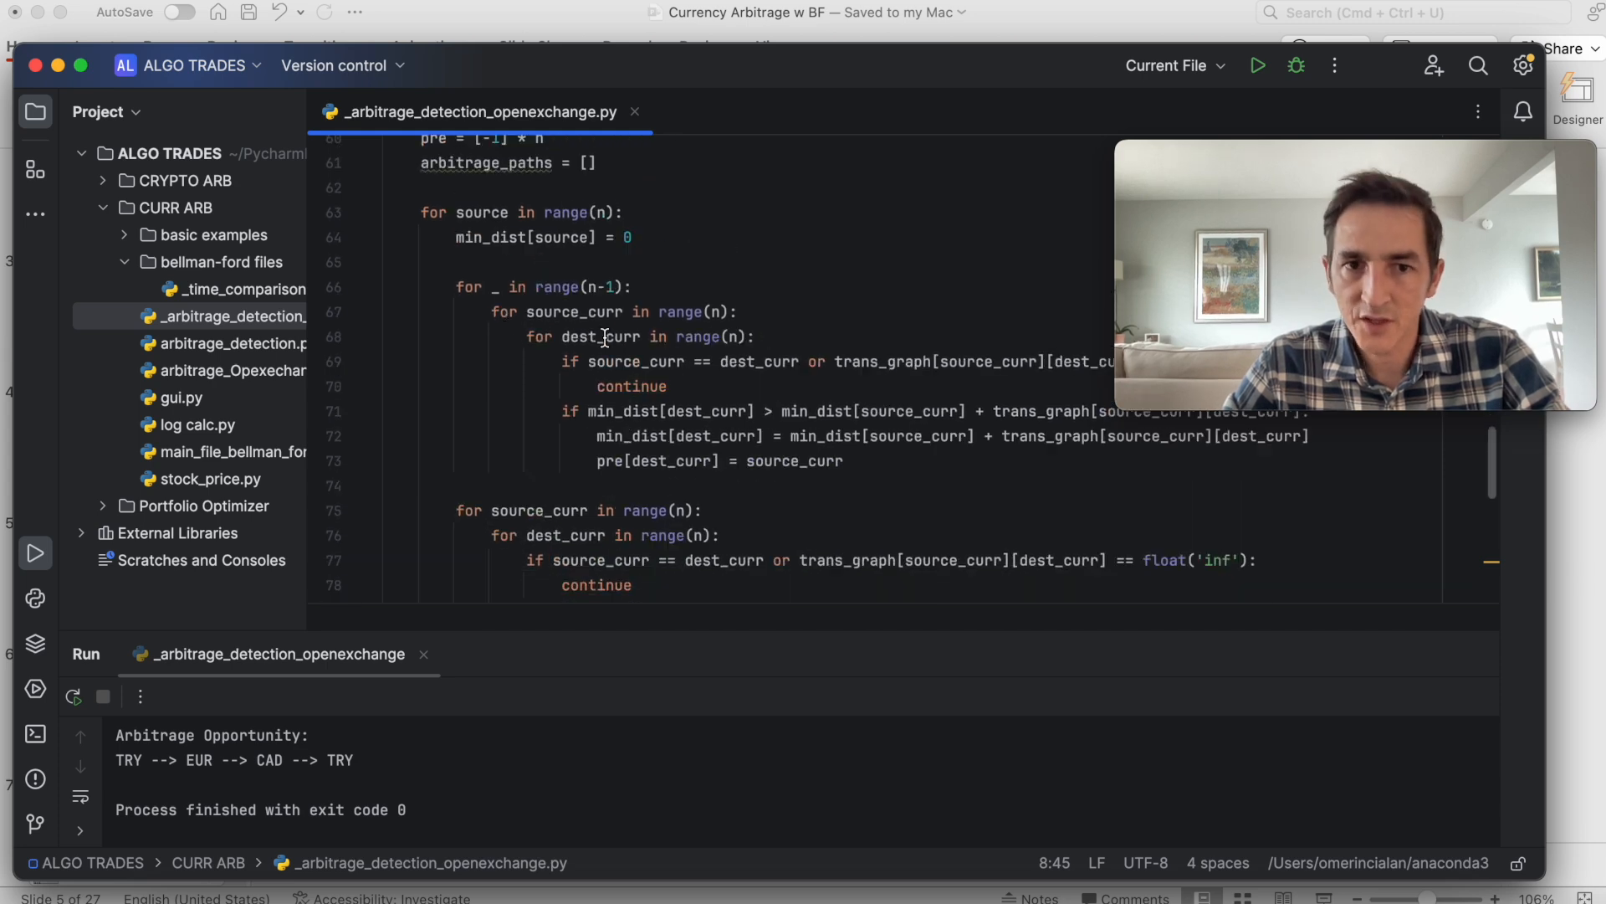
{"action": "scroll", "scroll_direction": "up", "scroll_amount": 3}
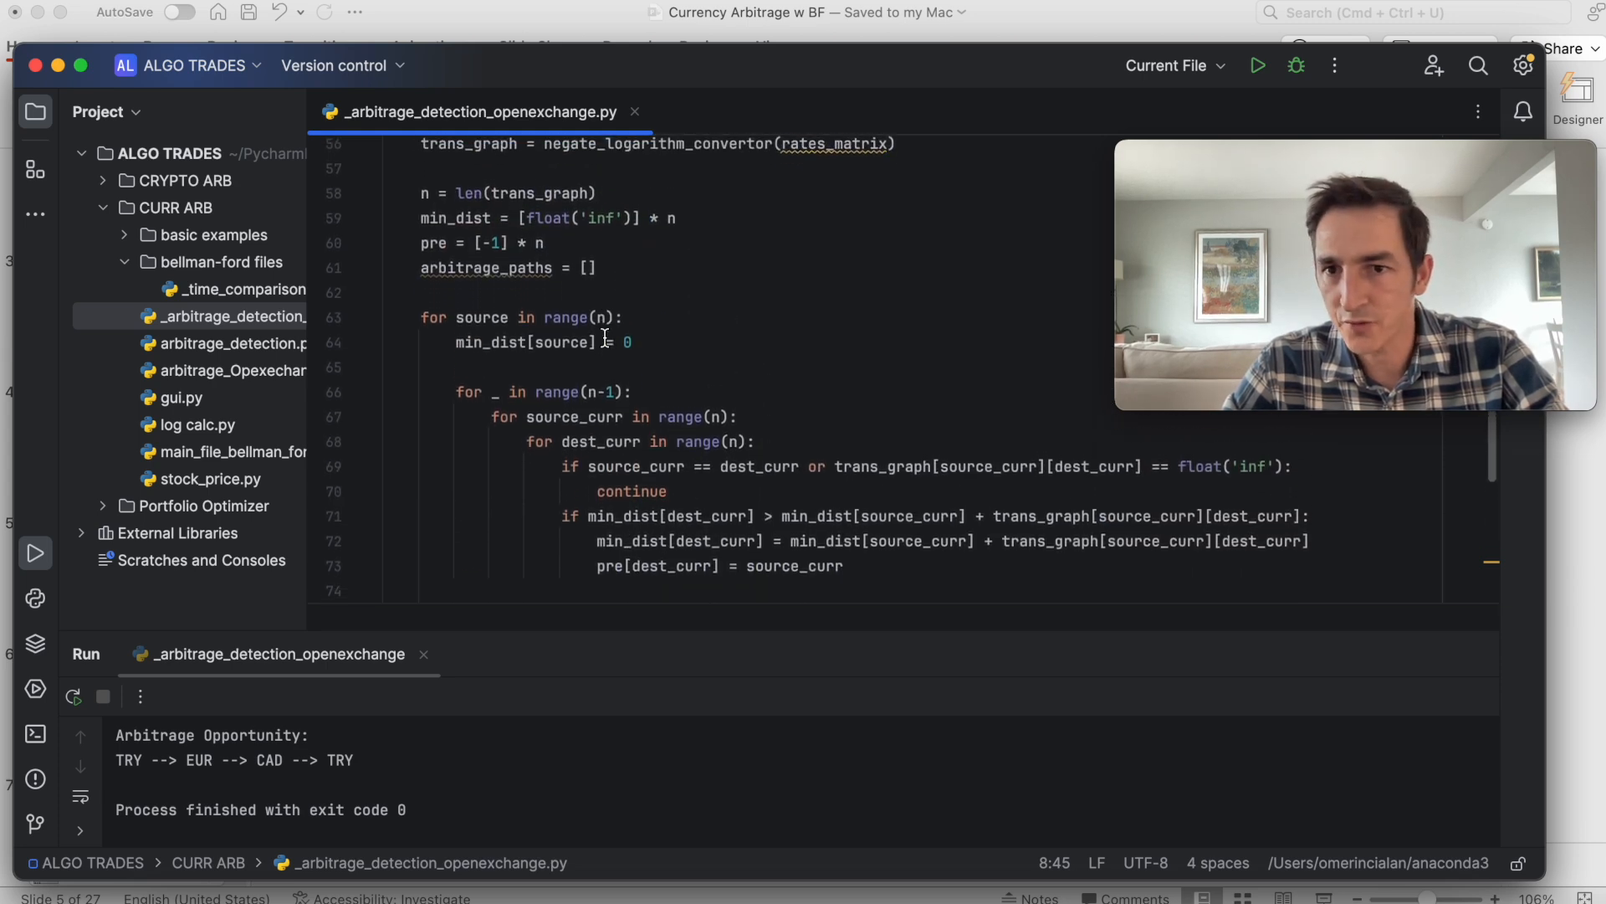
{"action": "scroll", "scroll_direction": "down", "scroll_amount": 3}
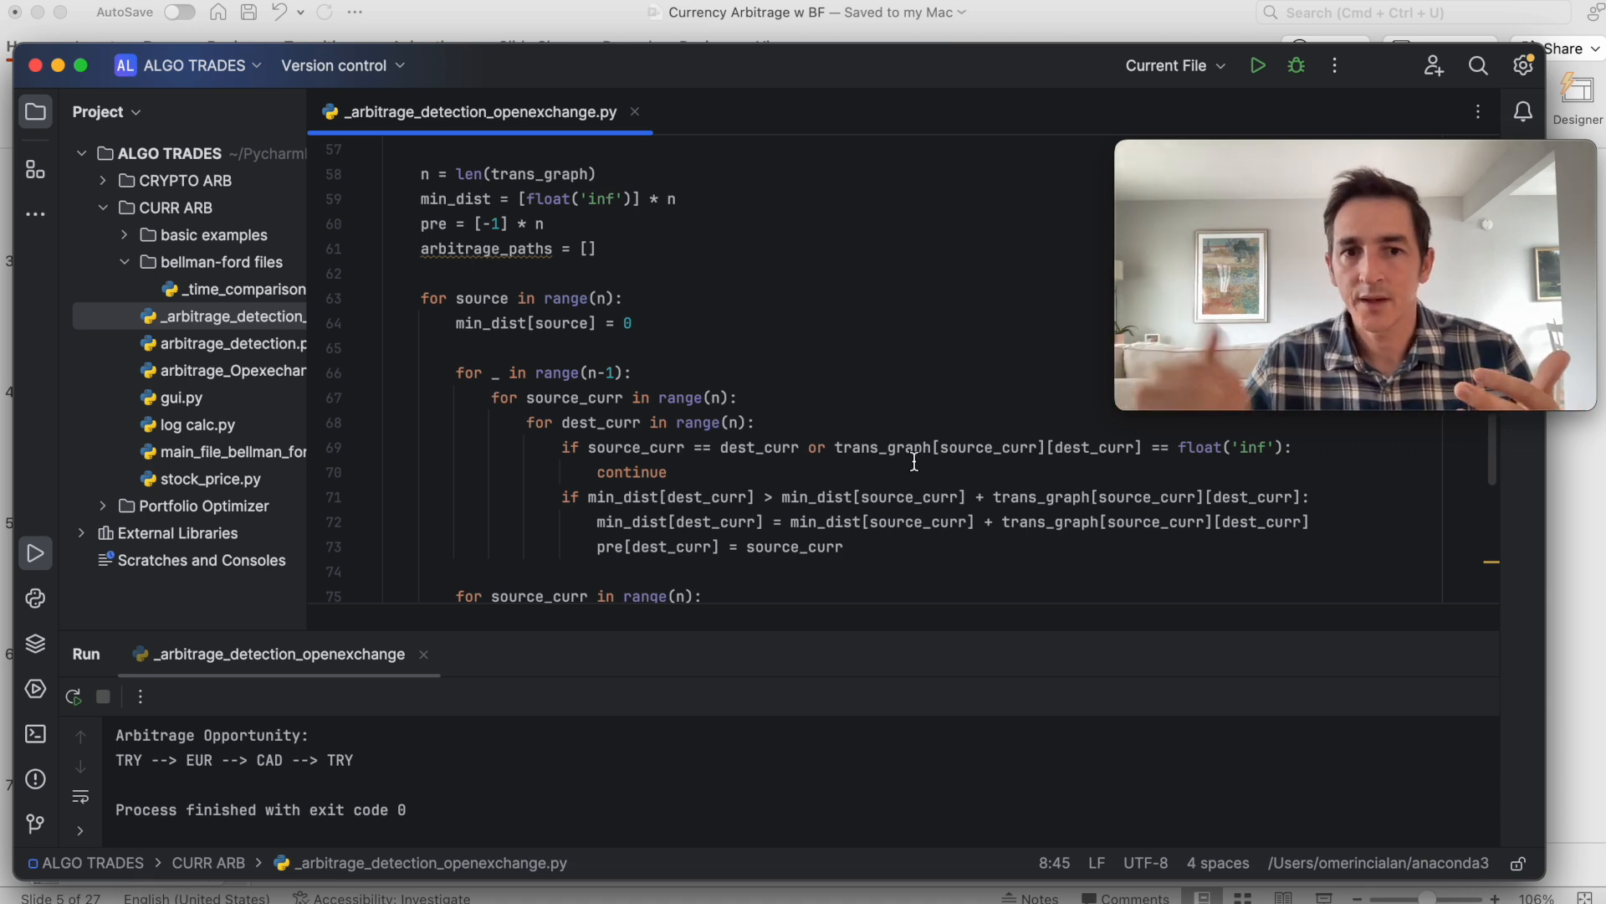
{"action": "scroll", "scroll_direction": "down", "scroll_amount": 3}
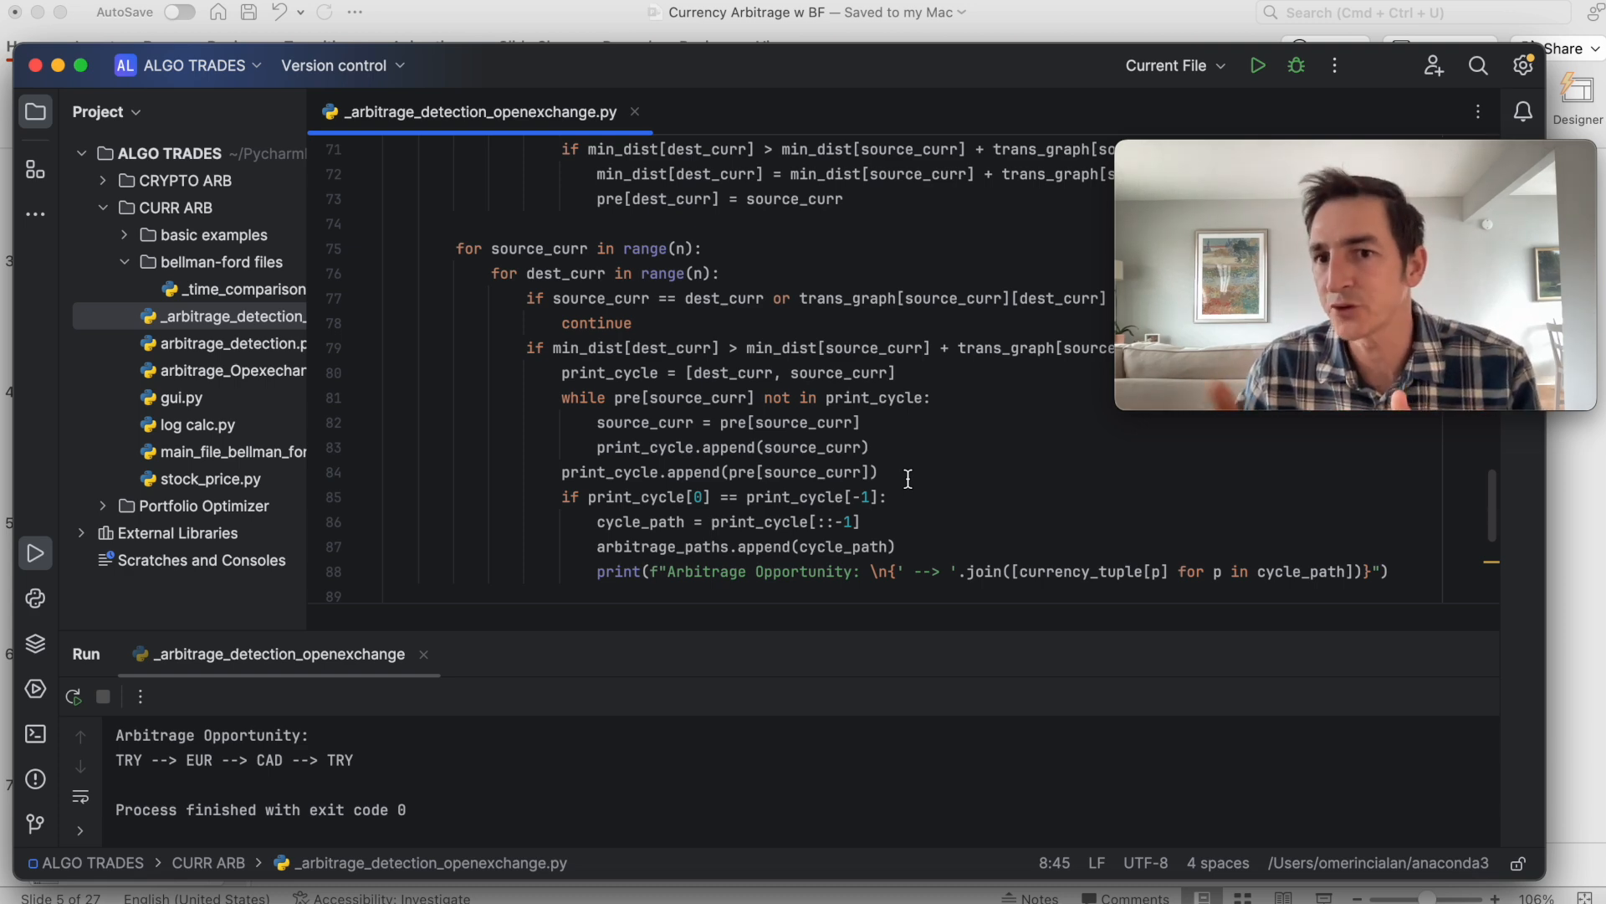
{"action": "scroll", "scroll_direction": "down", "scroll_amount": 3}
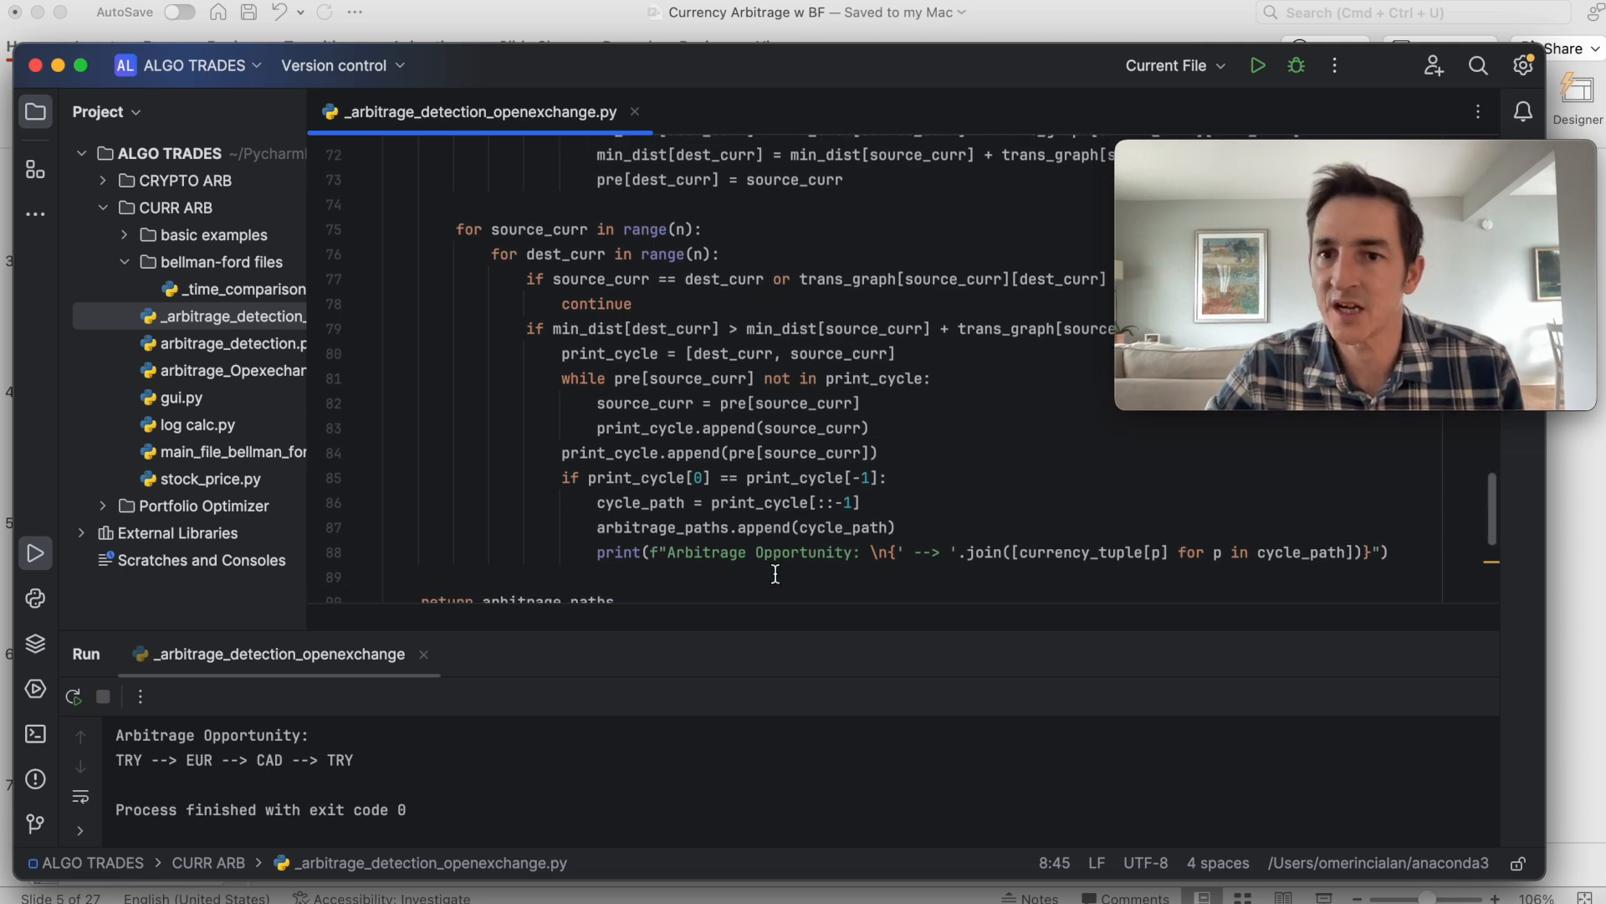
{"action": "scroll", "scroll_direction": "down", "scroll_amount": 3}
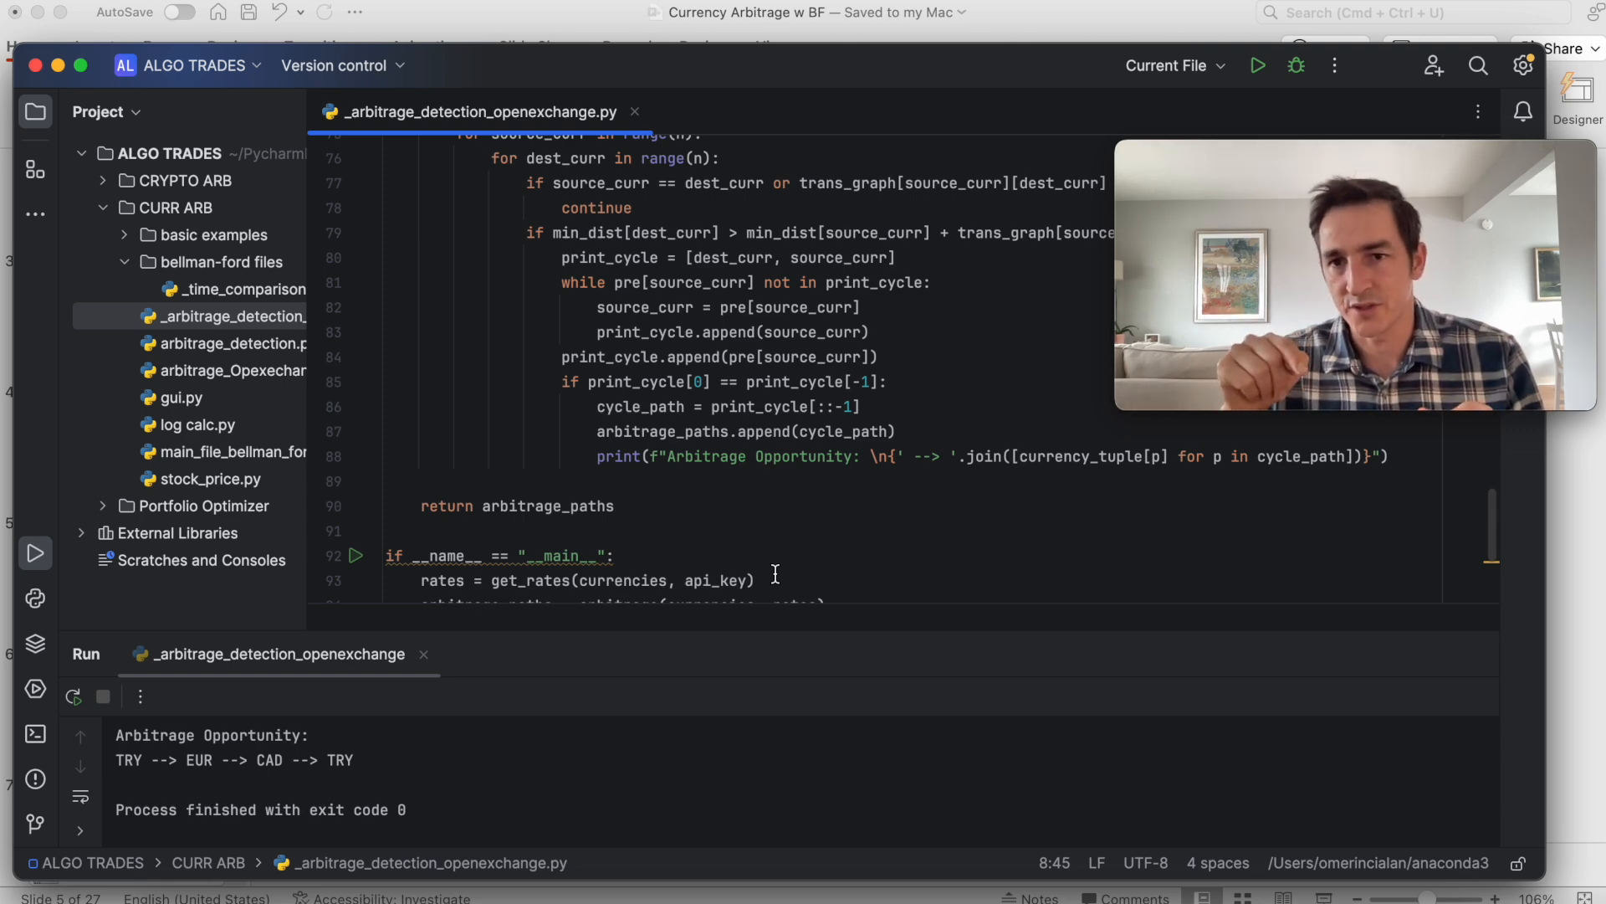
{"action": "scroll", "scroll_direction": "down", "scroll_amount": 3}
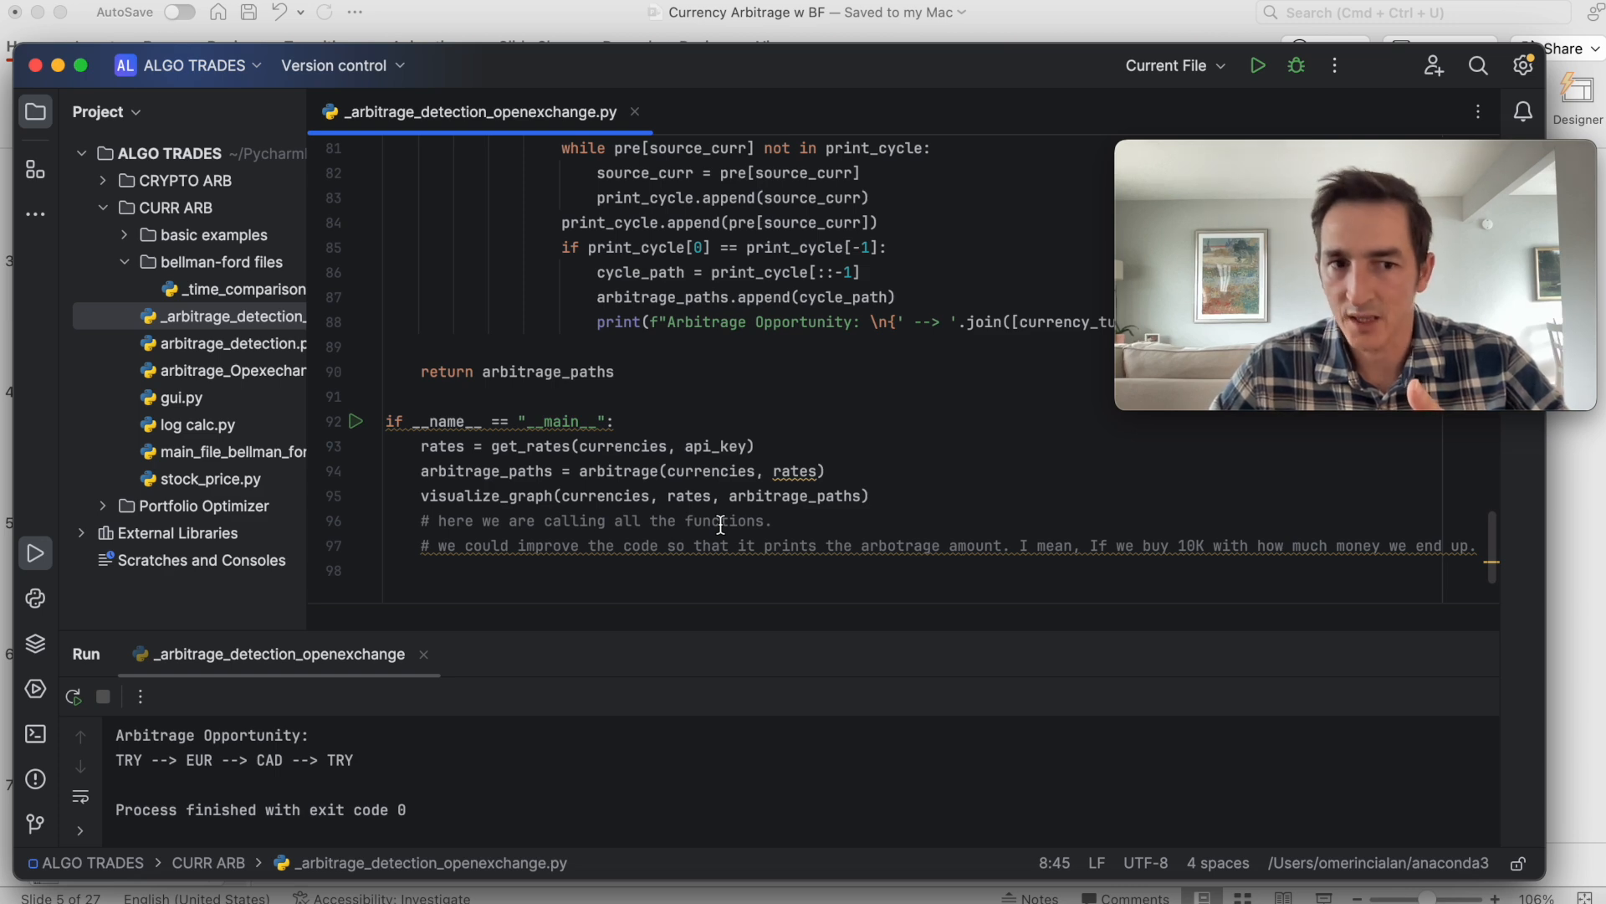
{"action": "mouse_move", "coordinate": [913, 894]}
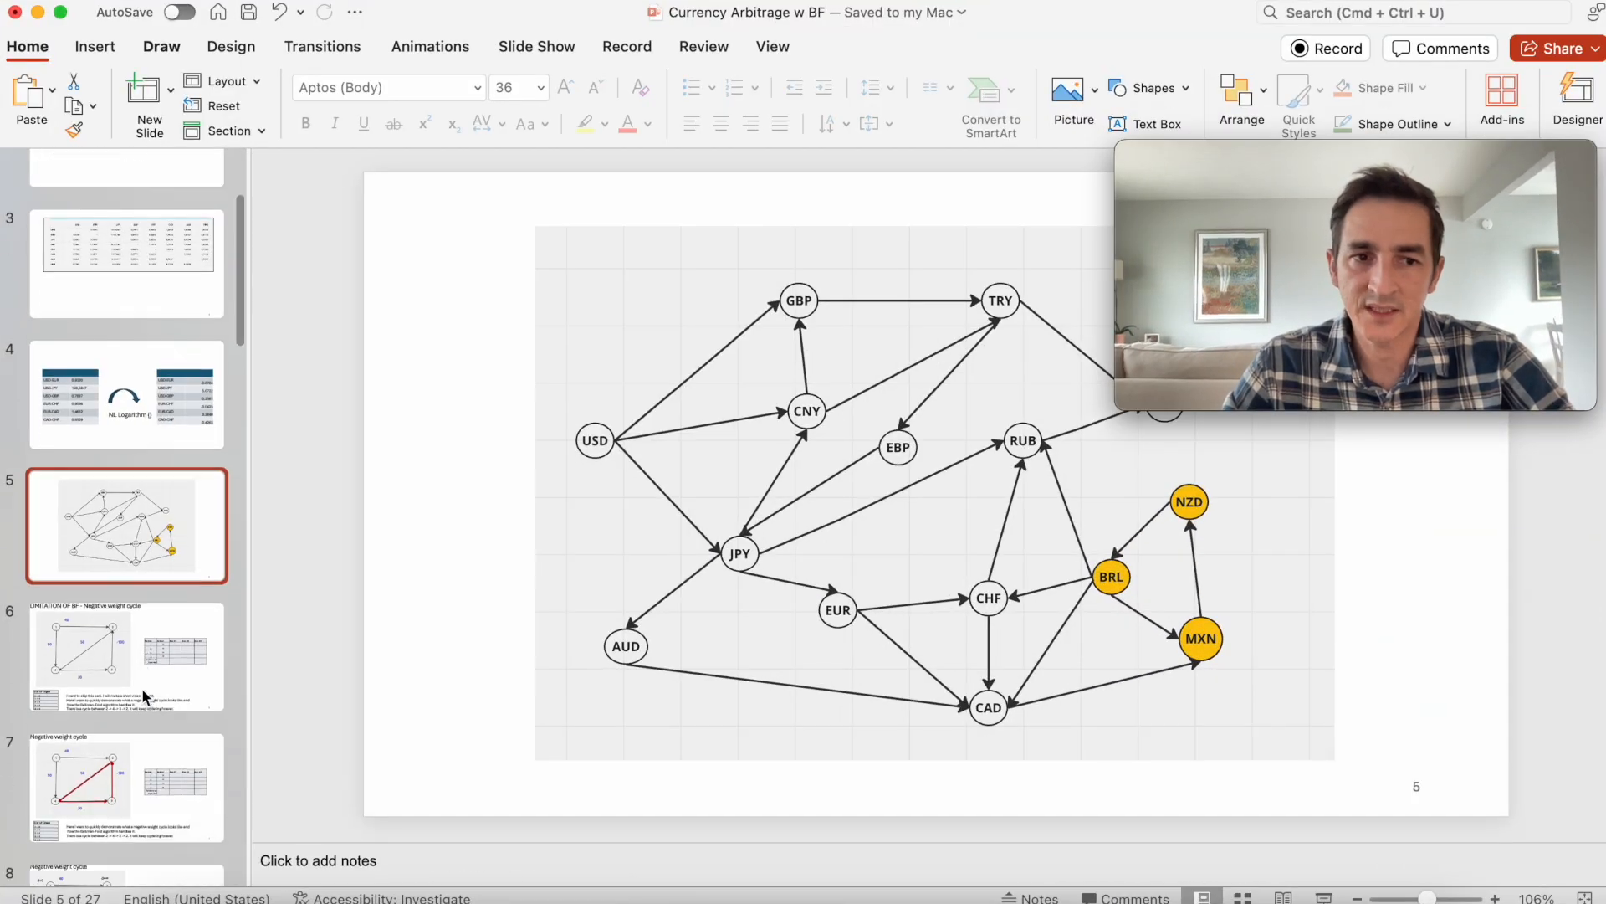
Show slide 20 'Next steps in the project', then slide 21's AWS architecture diagram
{"action": "scroll", "scroll_direction": "down", "scroll_amount": 3}
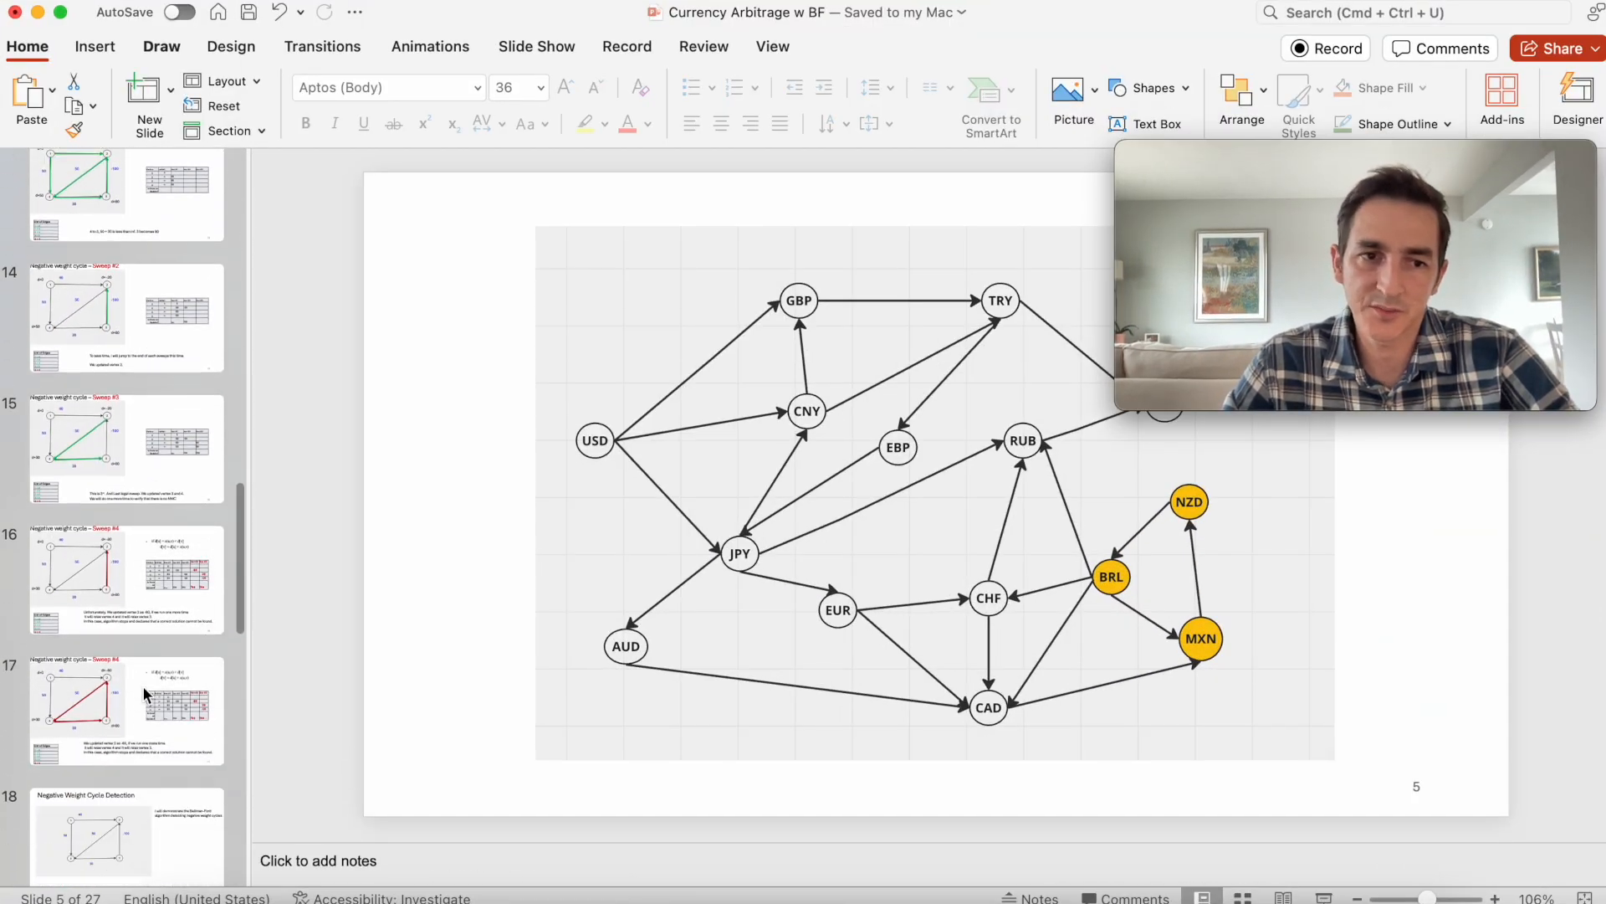
{"action": "scroll", "scroll_direction": "down", "scroll_amount": 3}
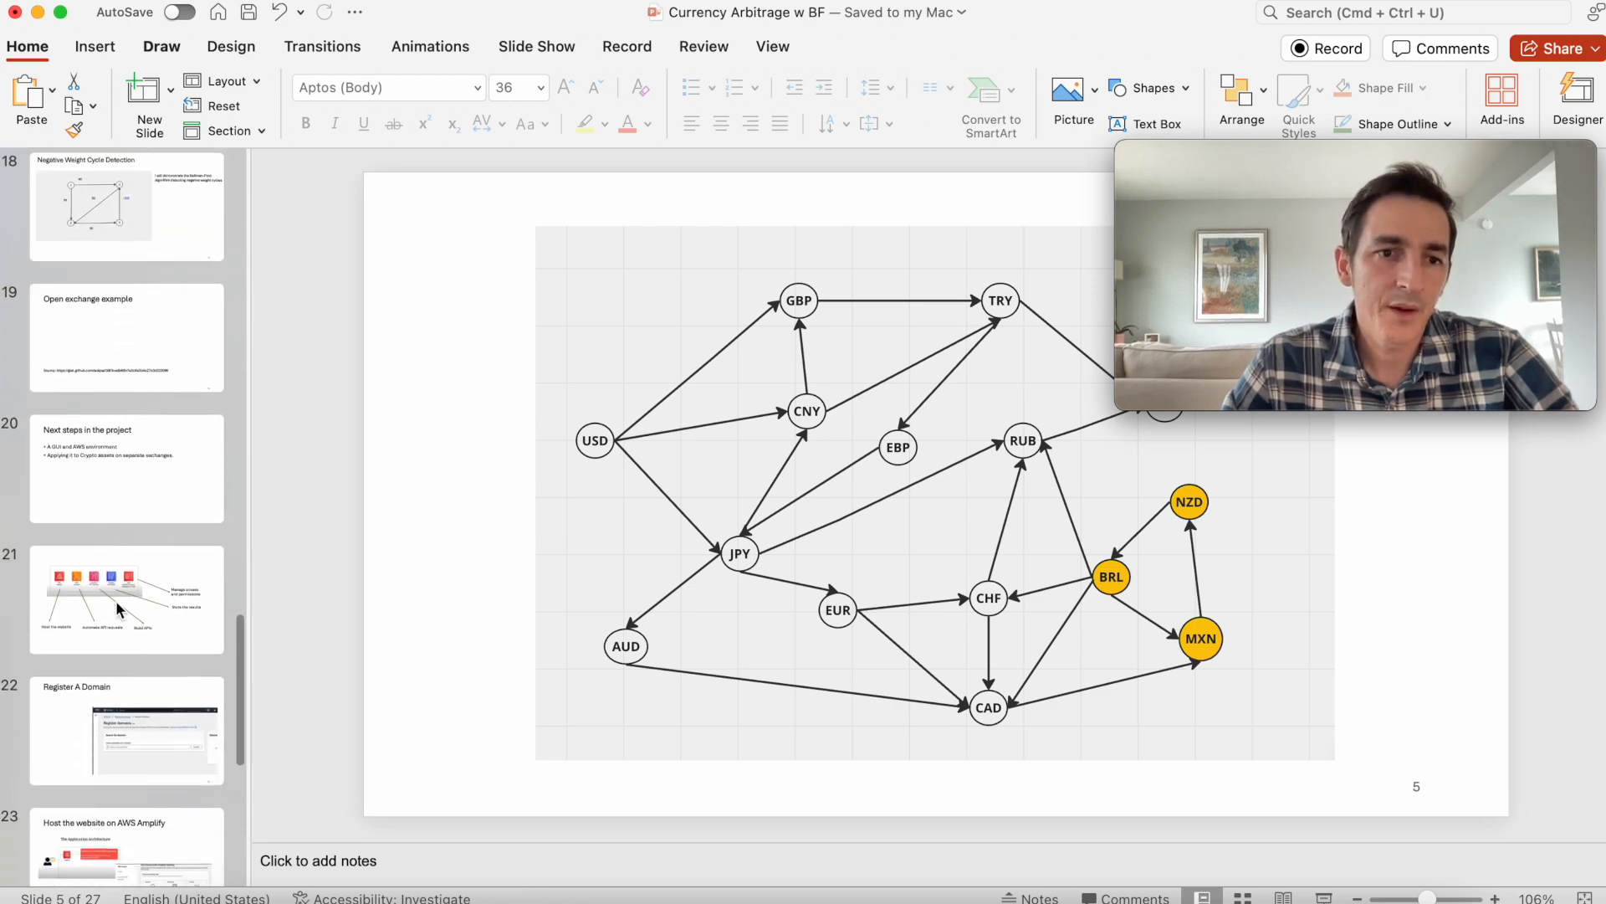
{"action": "left_click", "coordinate": [127, 467]}
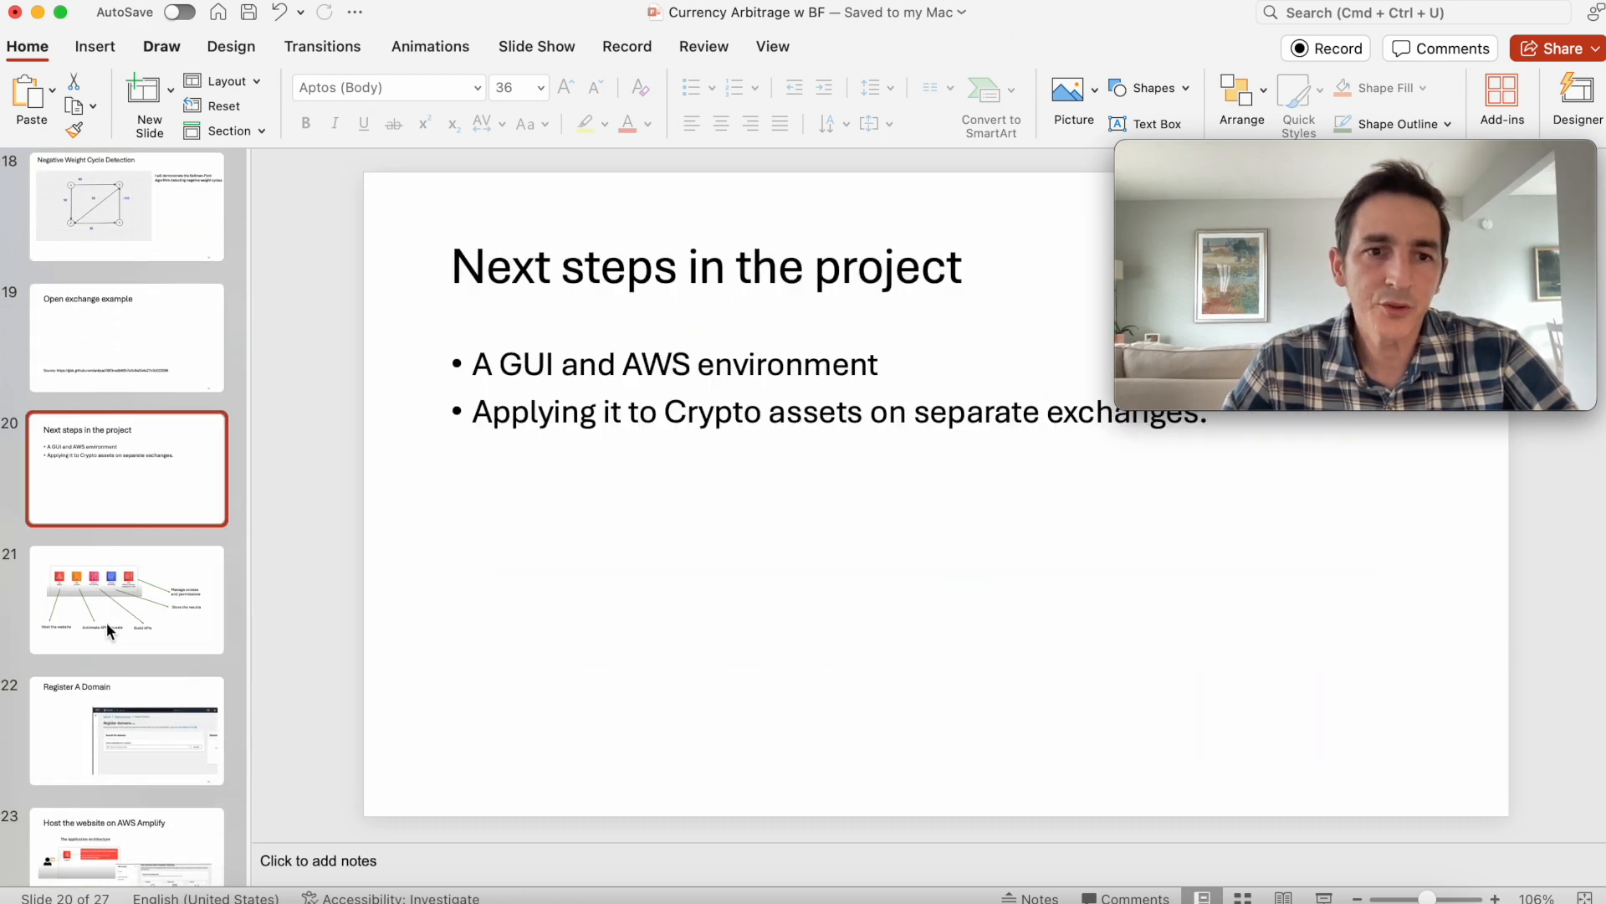
{"action": "mouse_move", "coordinate": [101, 565]}
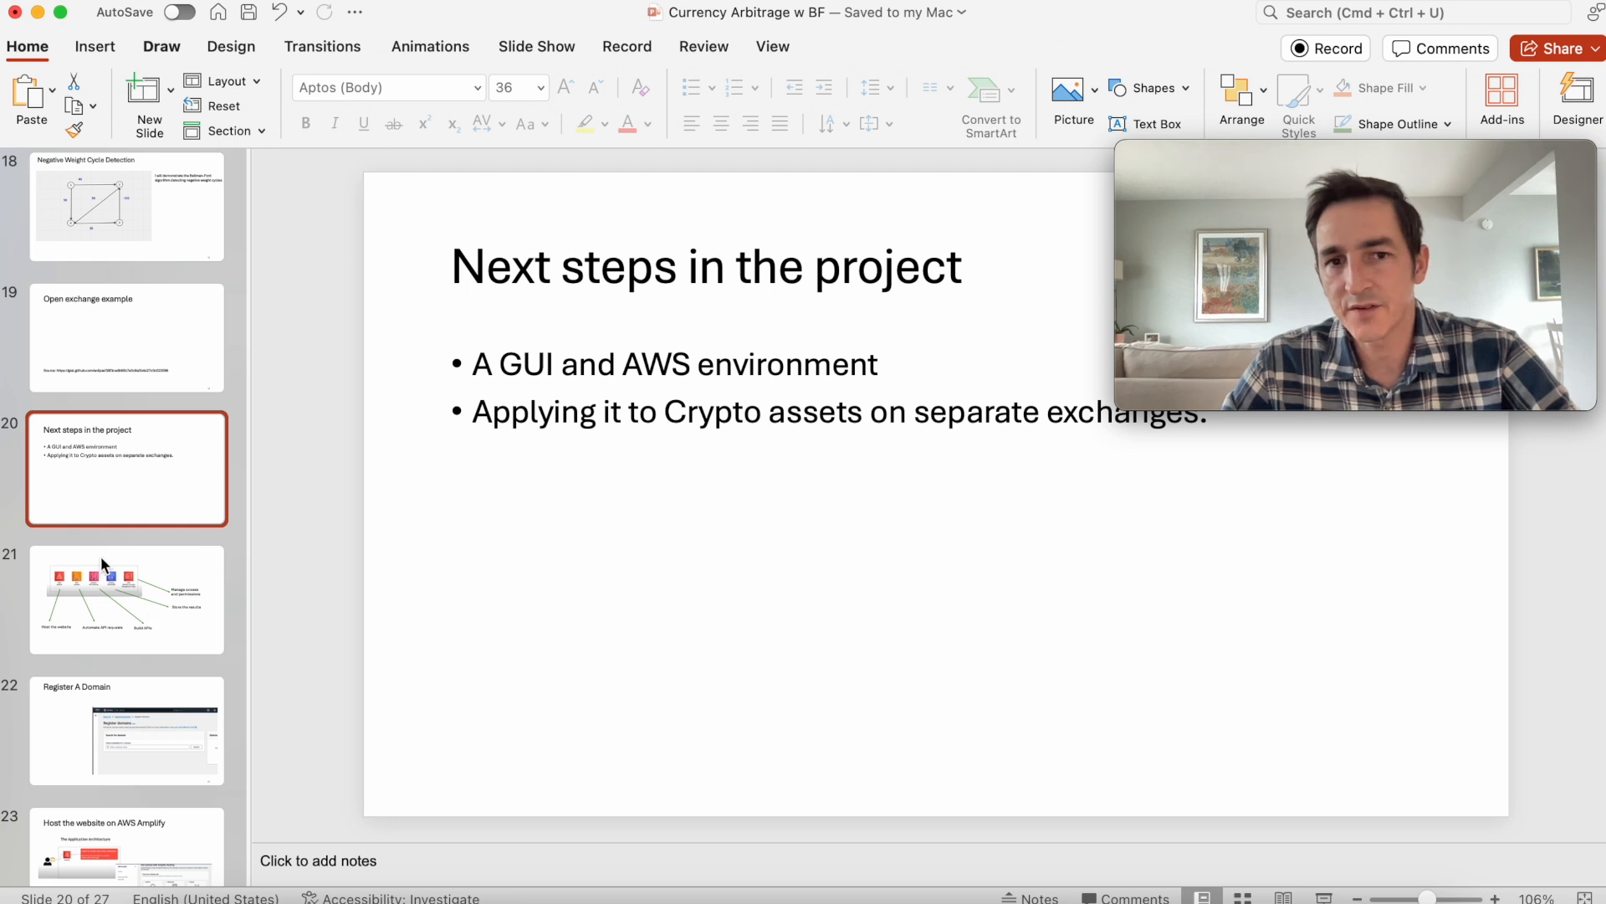
{"action": "mouse_move", "coordinate": [158, 611]}
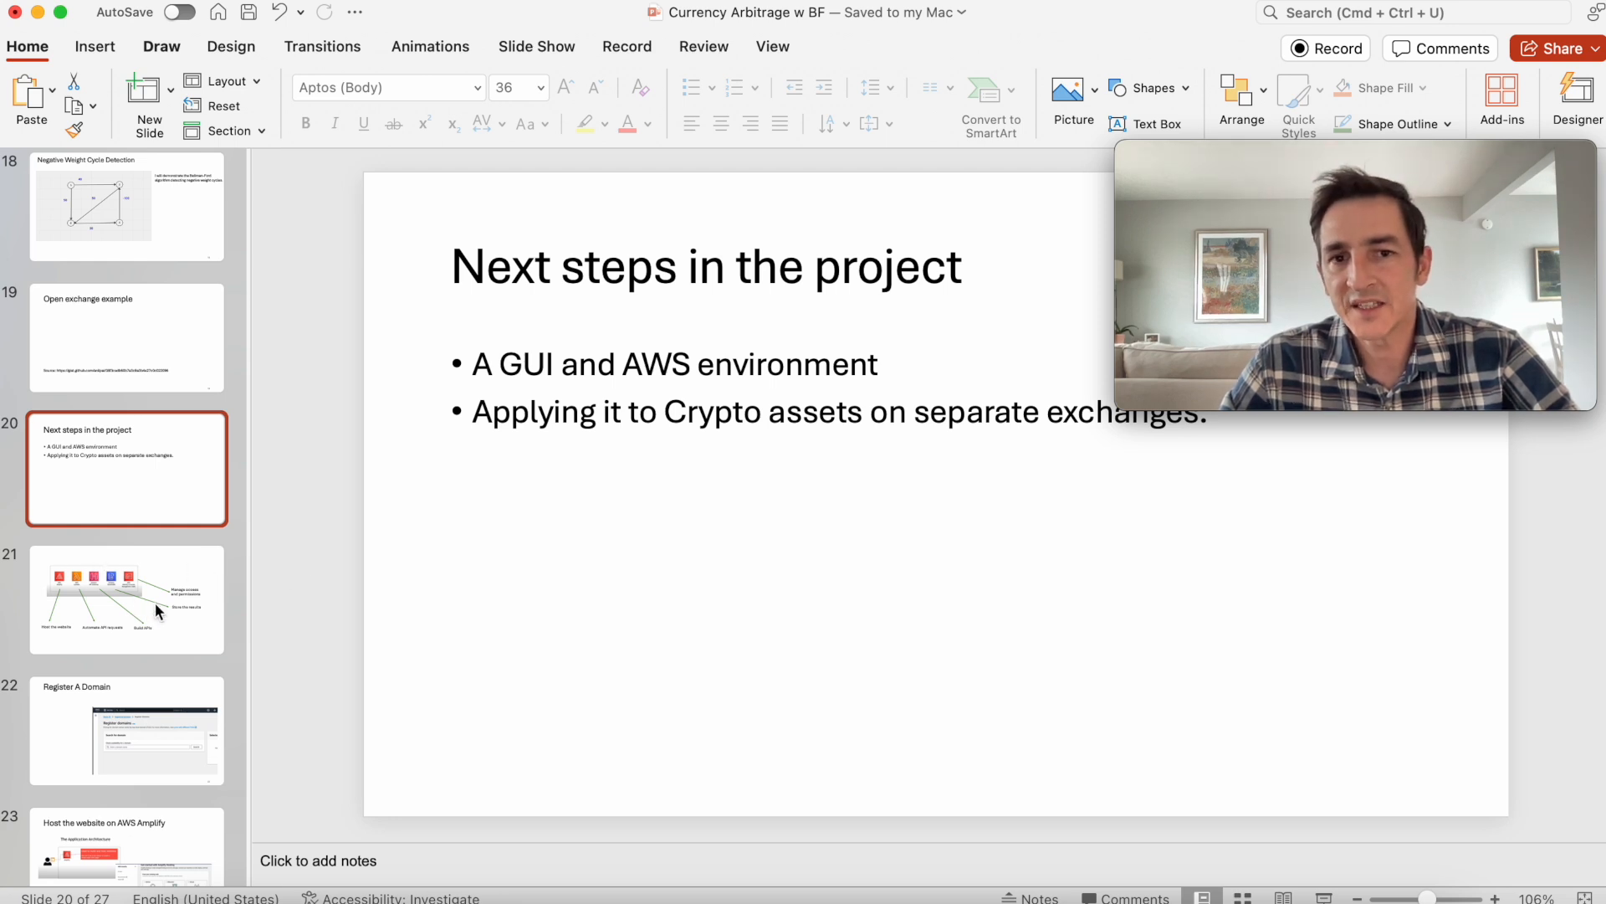
{"action": "left_click", "coordinate": [126, 599]}
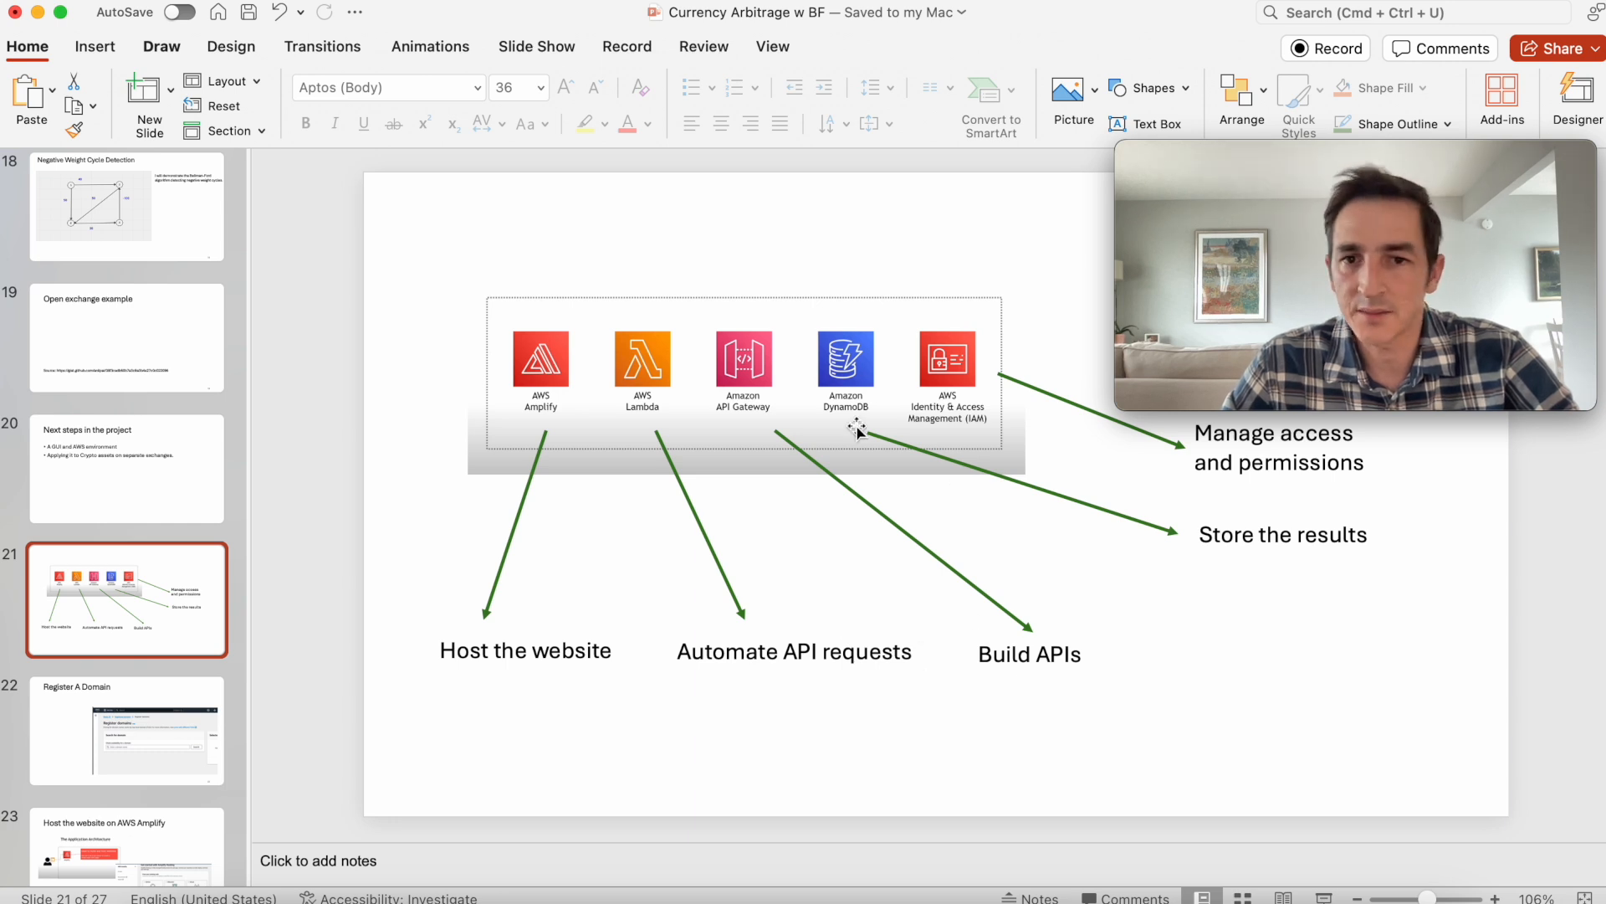
{"action": "mouse_move", "coordinate": [653, 572]}
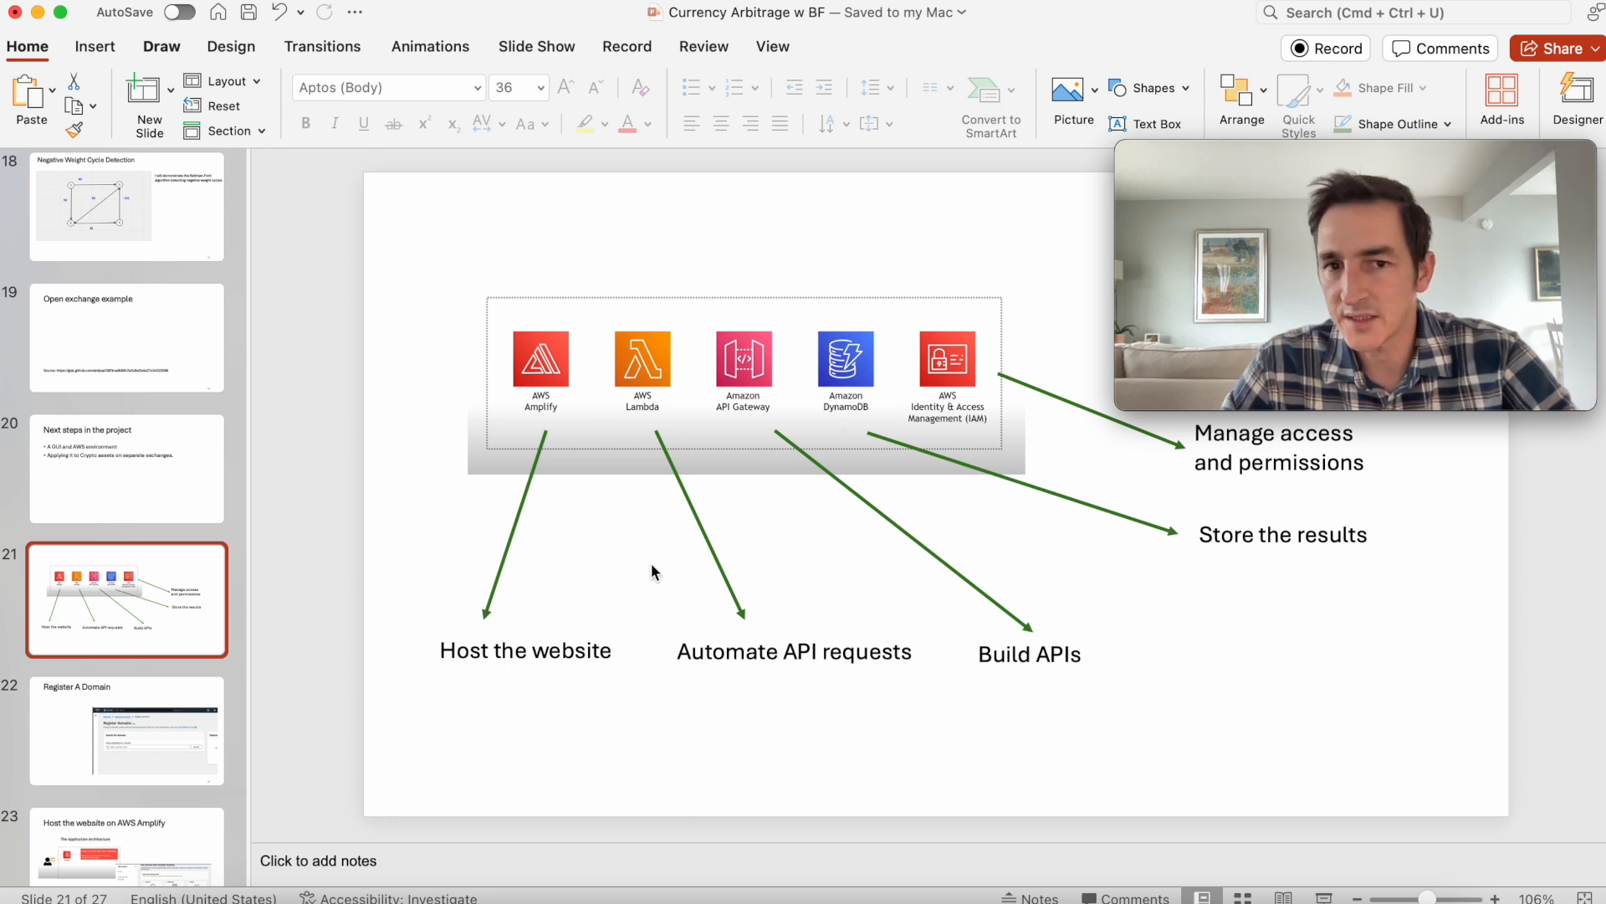
{"action": "mouse_move", "coordinate": [558, 525]}
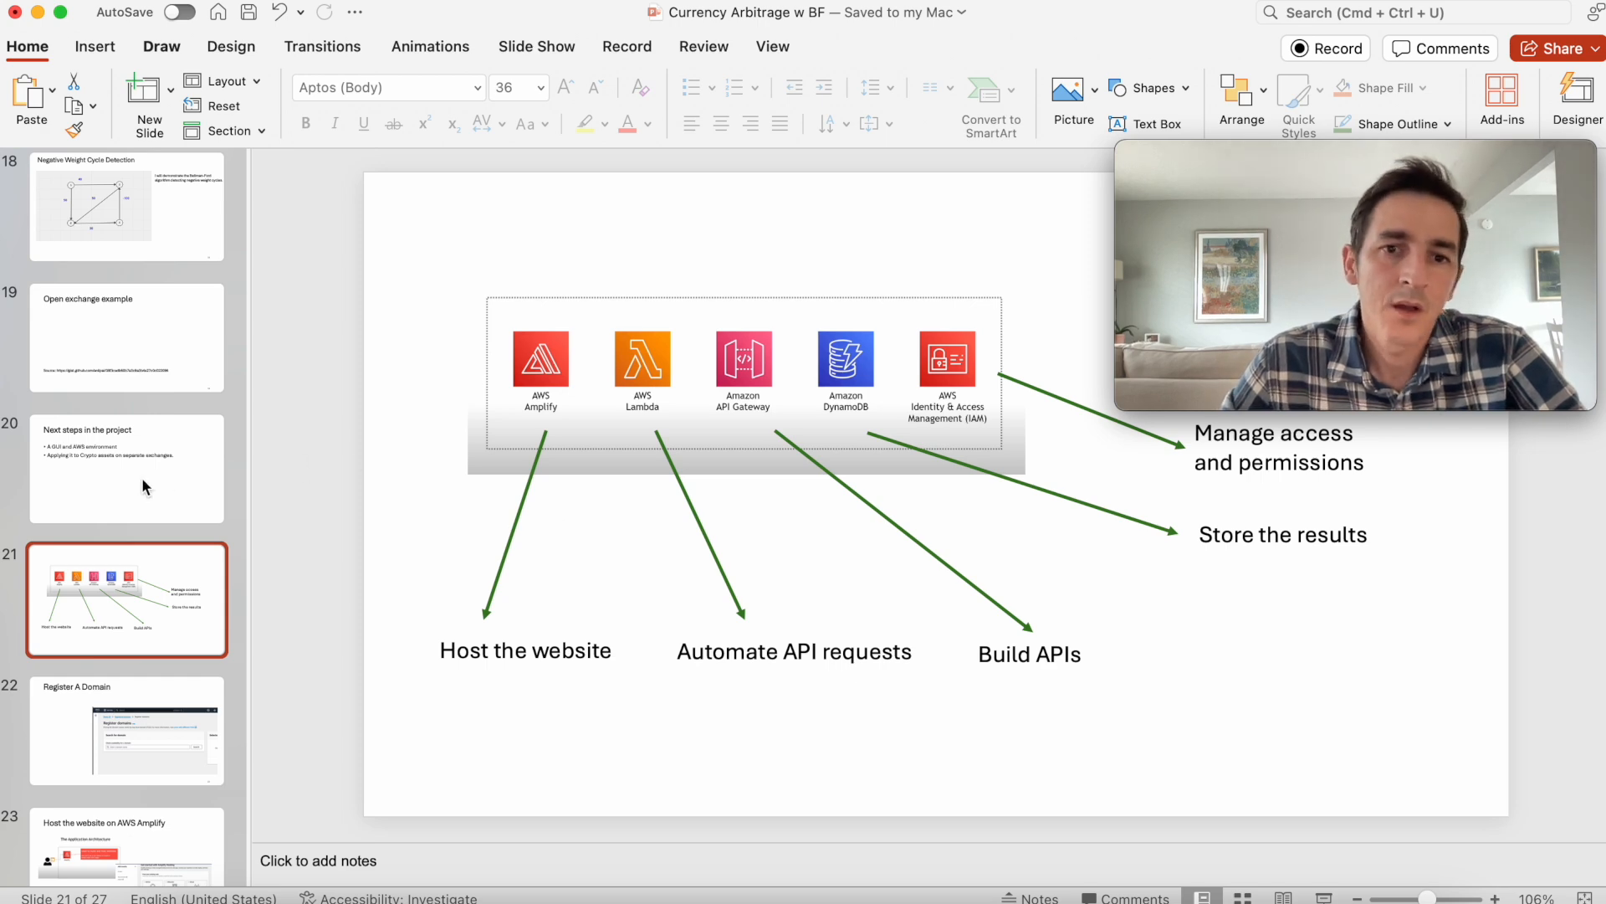
Display the slide mapping AWS services to hosting, API requests, storage and permissions
{"action": "left_click", "coordinate": [126, 469]}
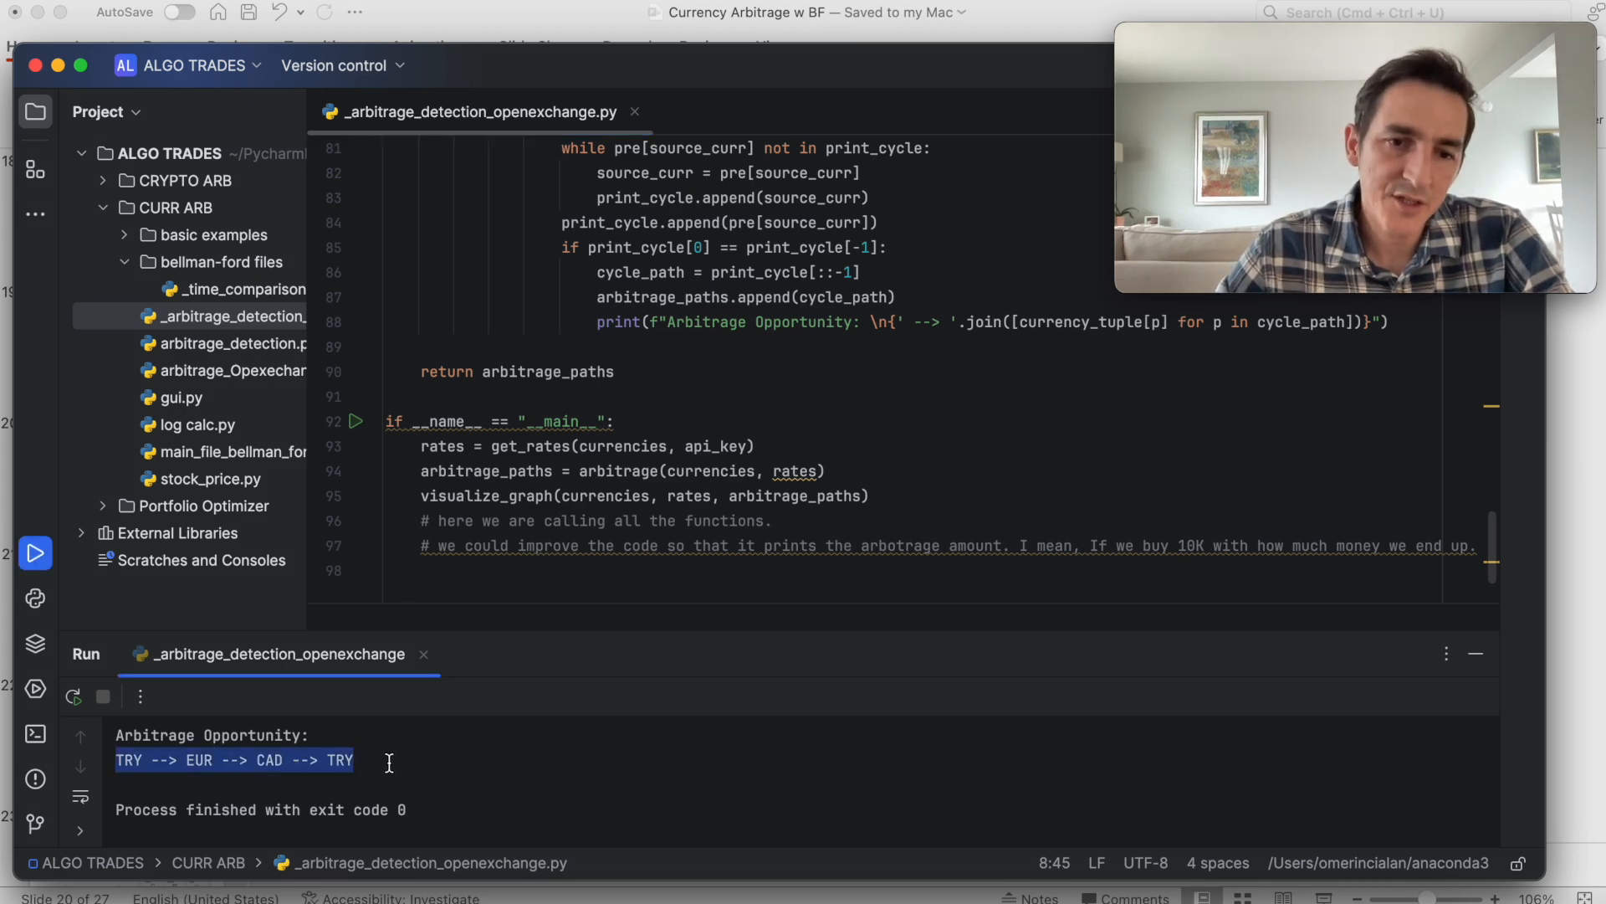
Deselect the printed TRY --> EUR --> CAD --> TRY line in the Run output
{"action": "left_click", "coordinate": [252, 758]}
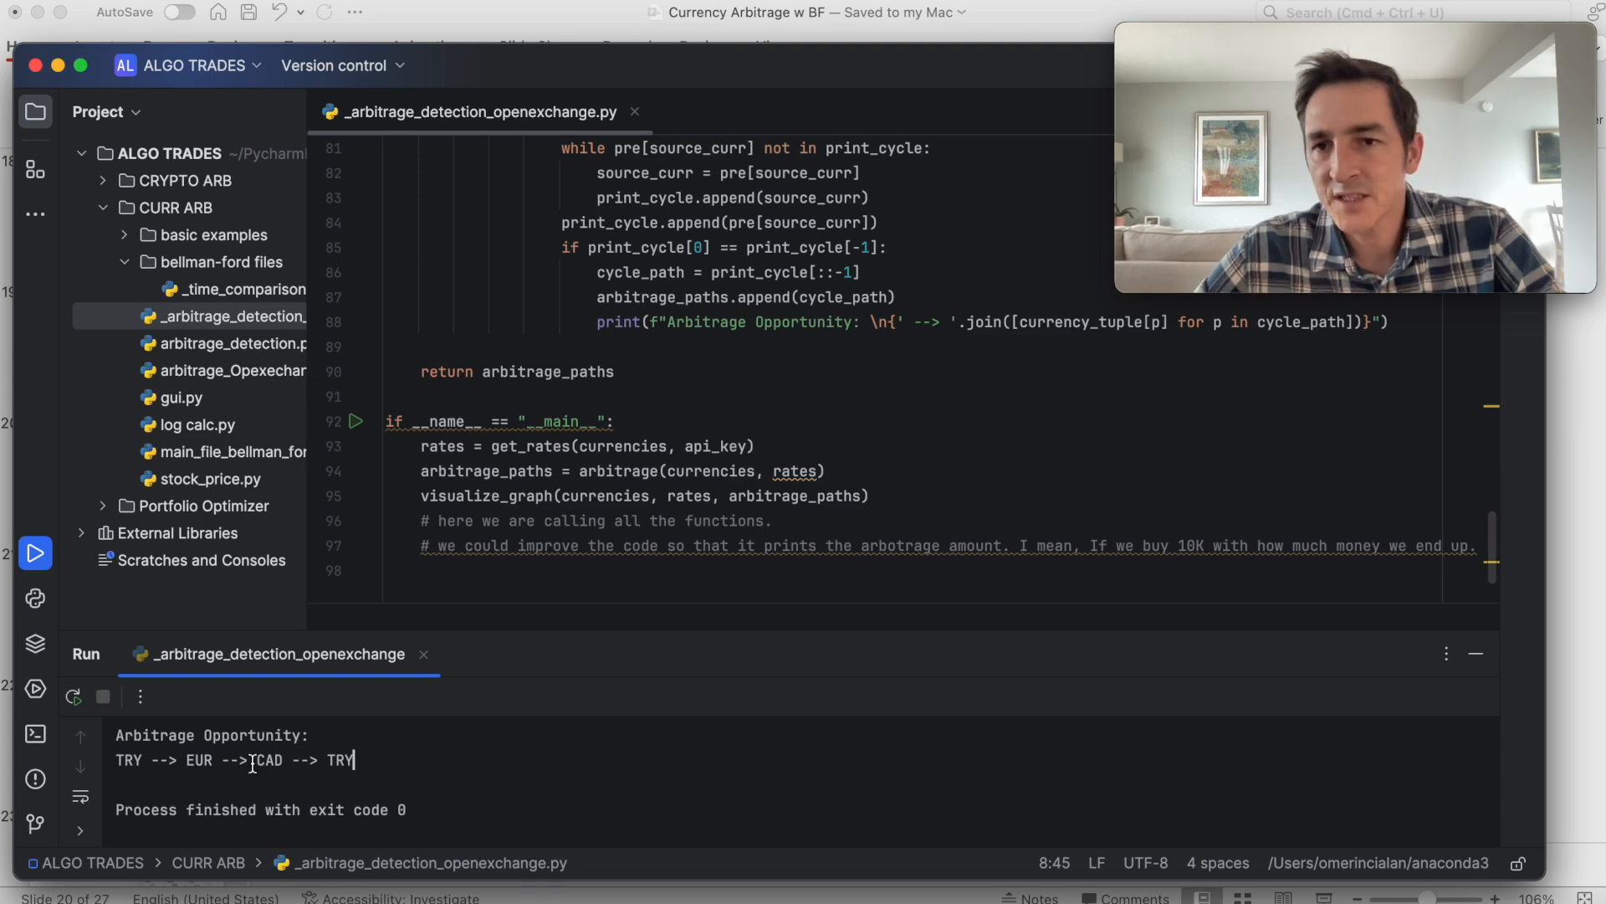